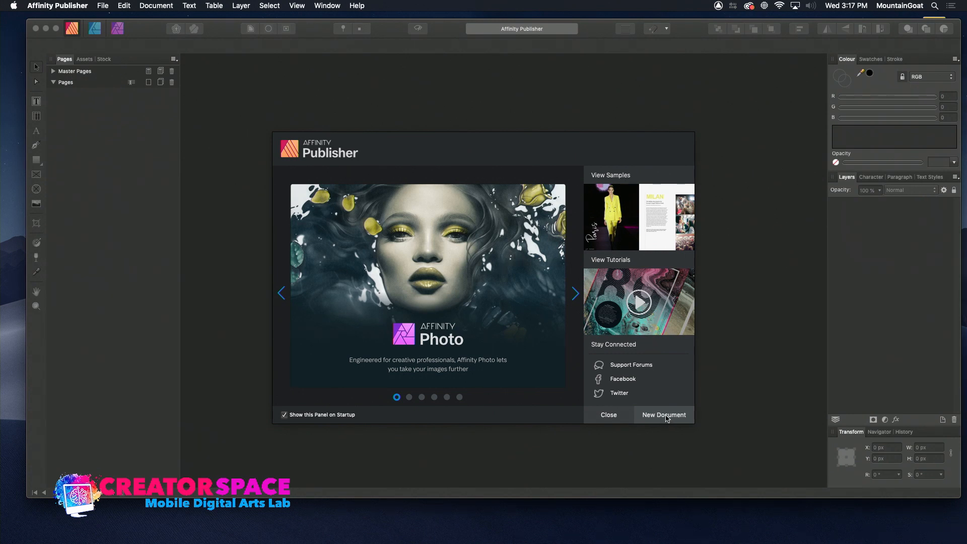
Start a new document from the welcome panel to reach the Press Ready presets
click(664, 415)
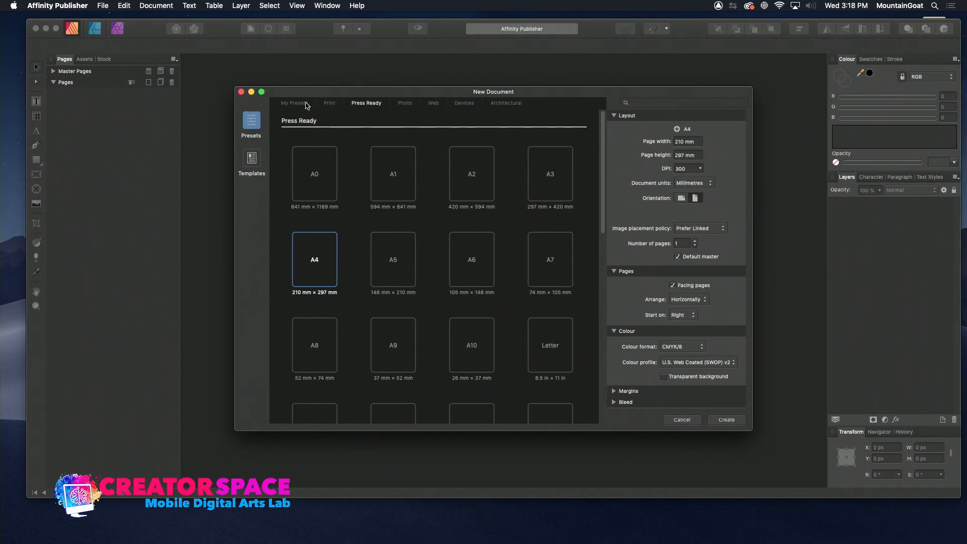
mouse_move(332, 106)
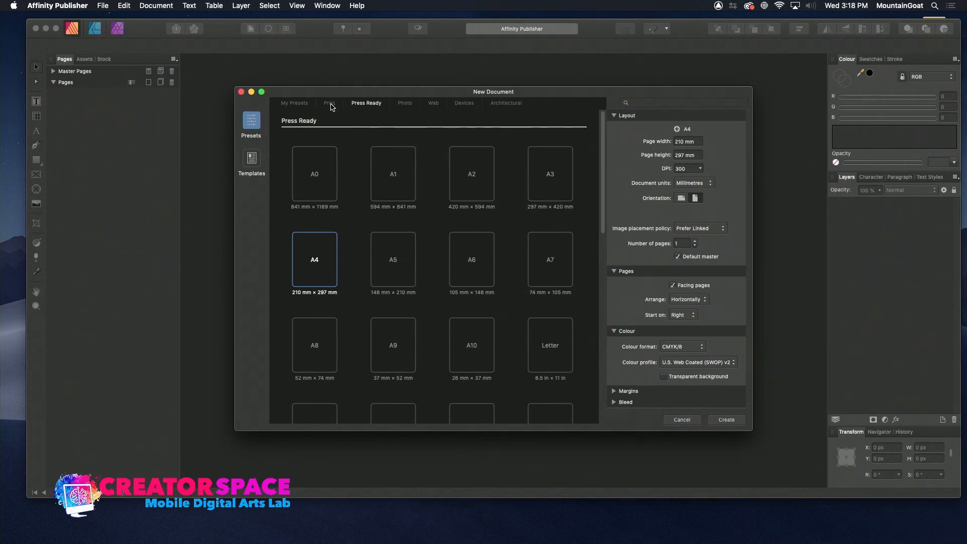
Browse the Print presets down to poster, business card and booklet sizes
click(330, 103)
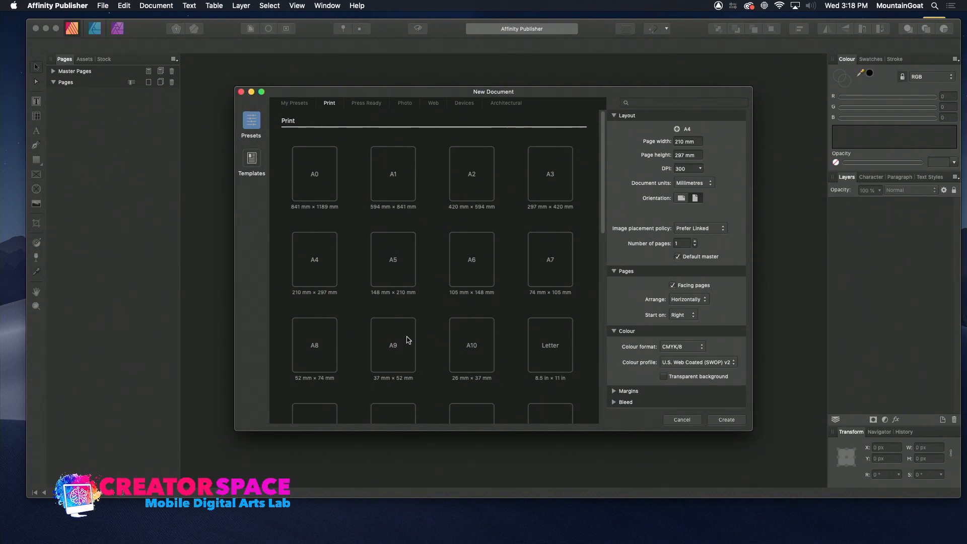
scroll(down, 3)
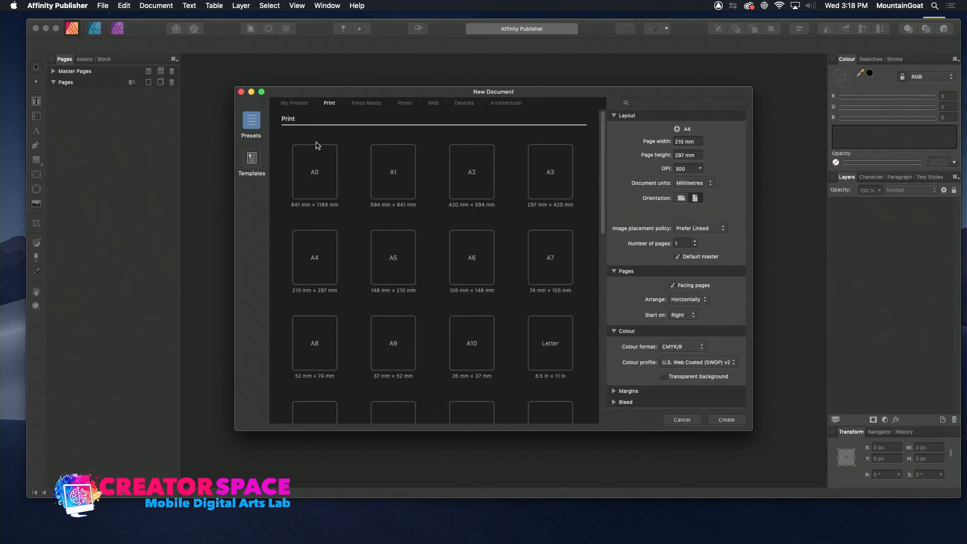
scroll(down, 3)
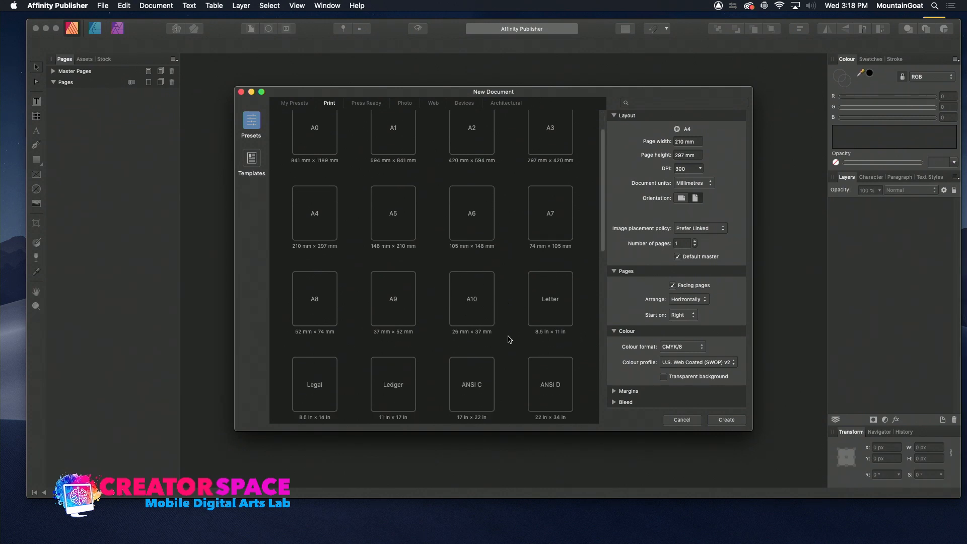
scroll(down, 3)
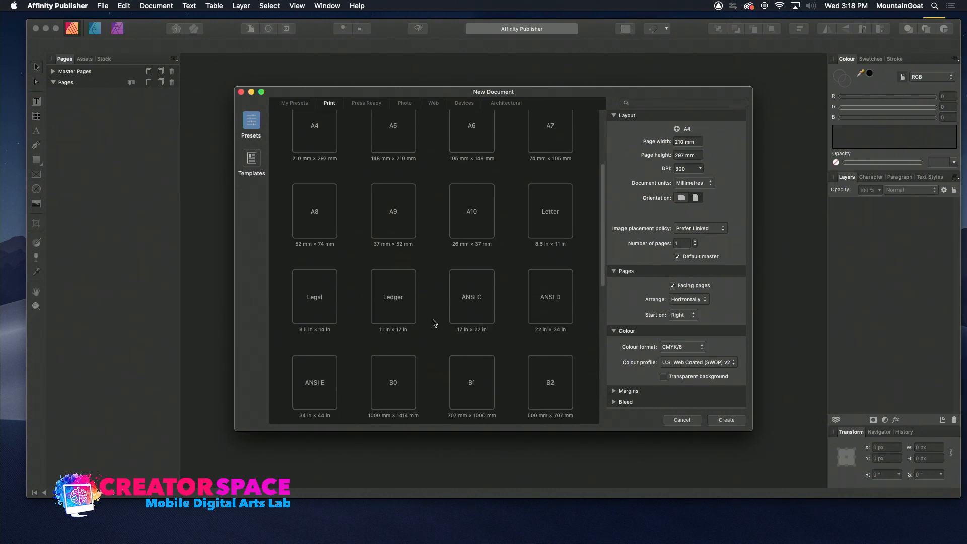
scroll(down, 3)
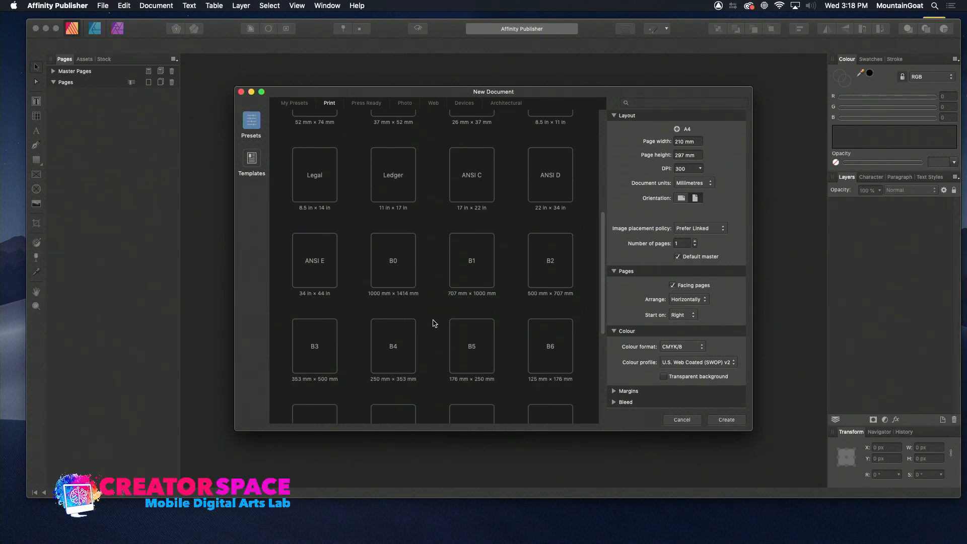
scroll(down, 3)
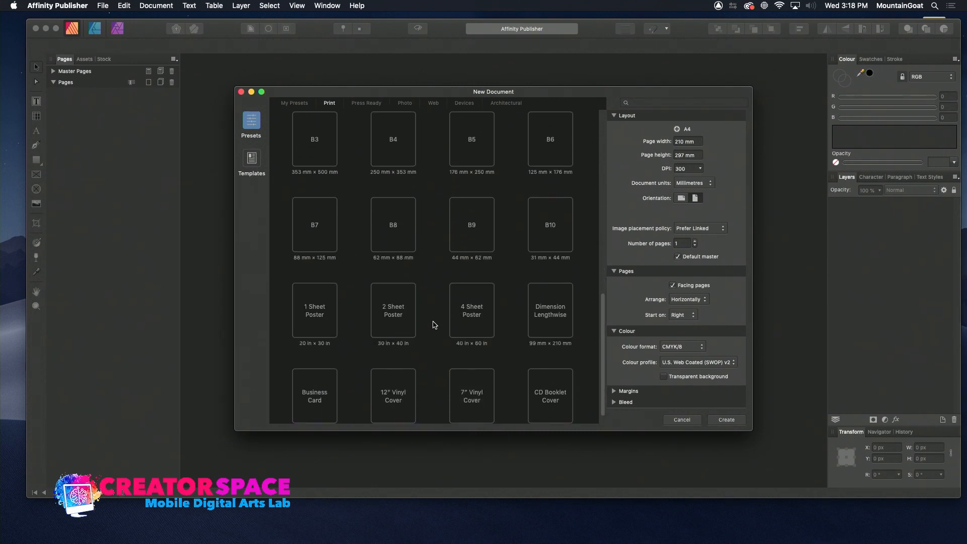
scroll(down, 3)
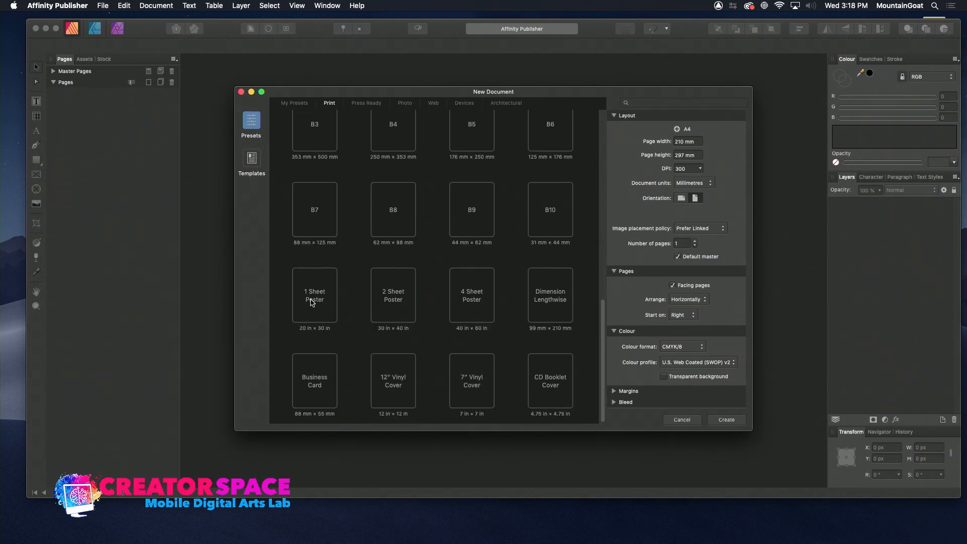
mouse_move(387, 303)
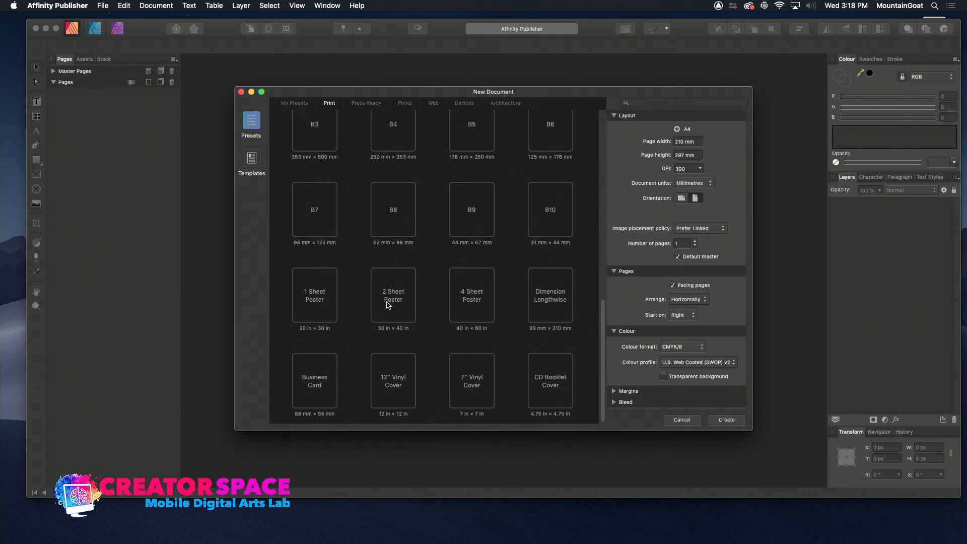
mouse_move(326, 310)
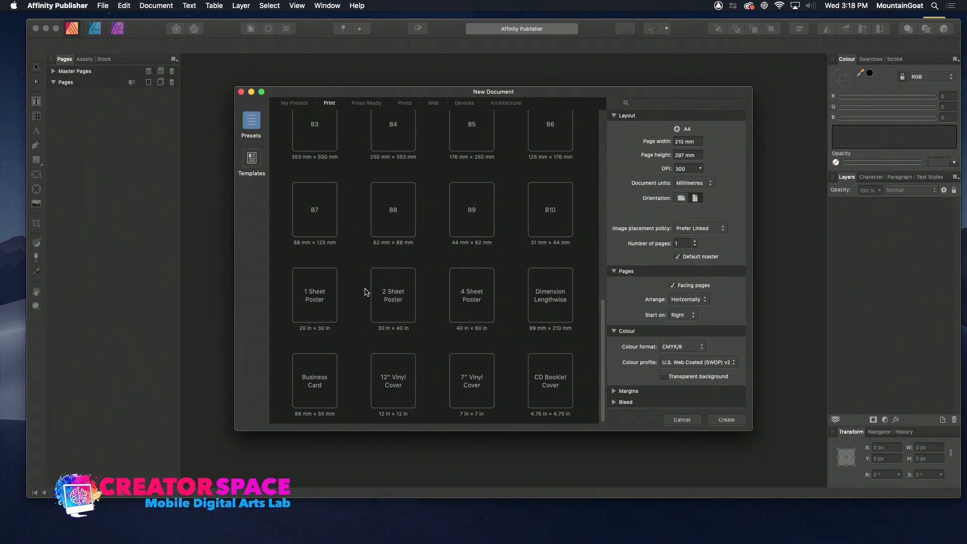
mouse_move(492, 404)
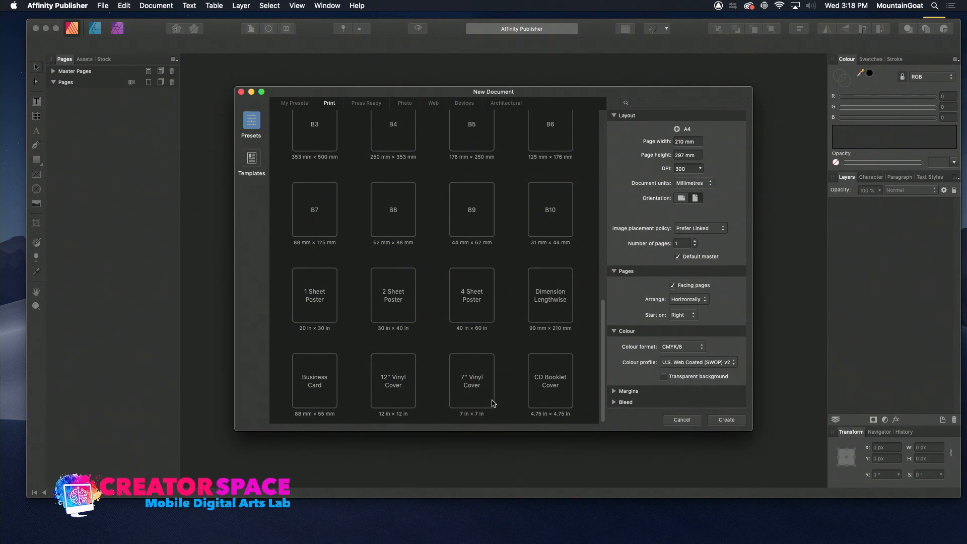
mouse_move(475, 288)
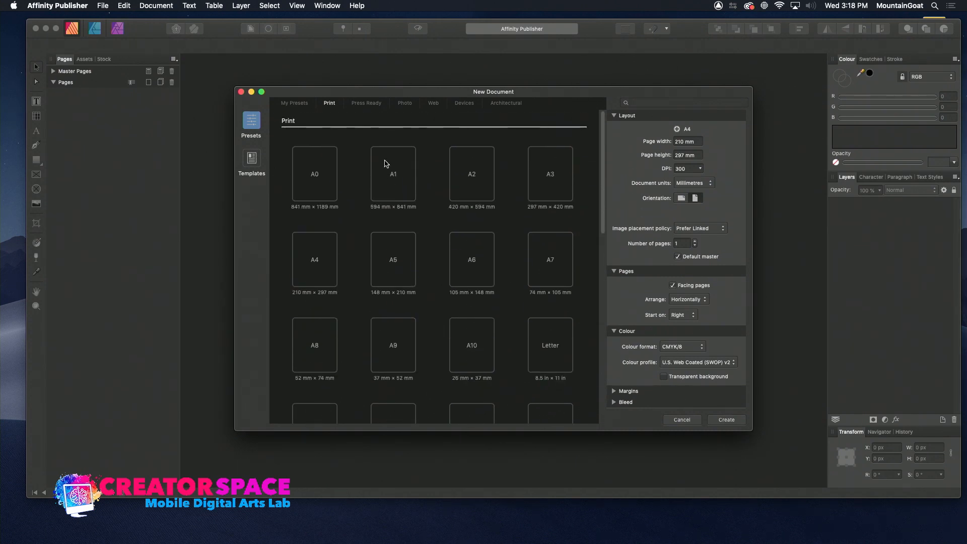
Browse the Press Ready presets through the B sizes, posters and covers
click(365, 102)
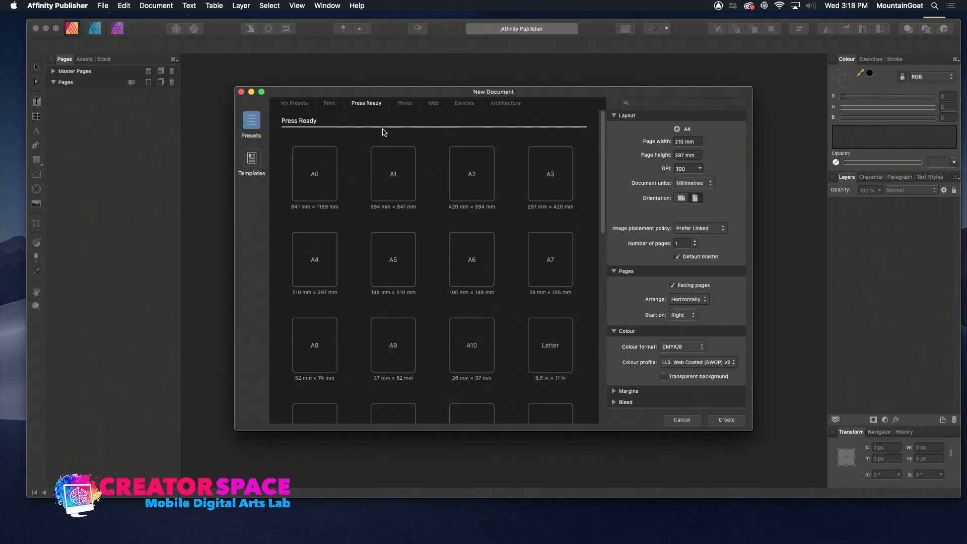
scroll(down, 3)
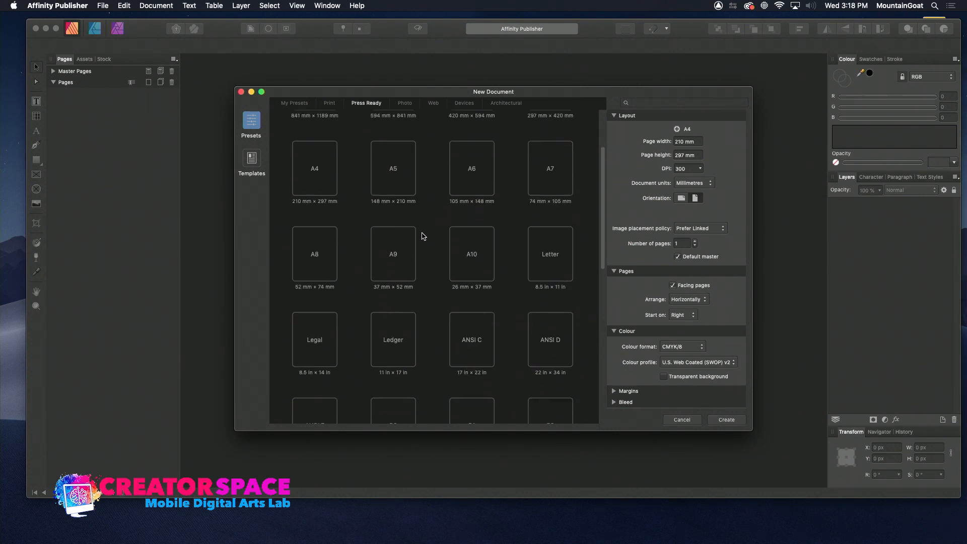
scroll(down, 3)
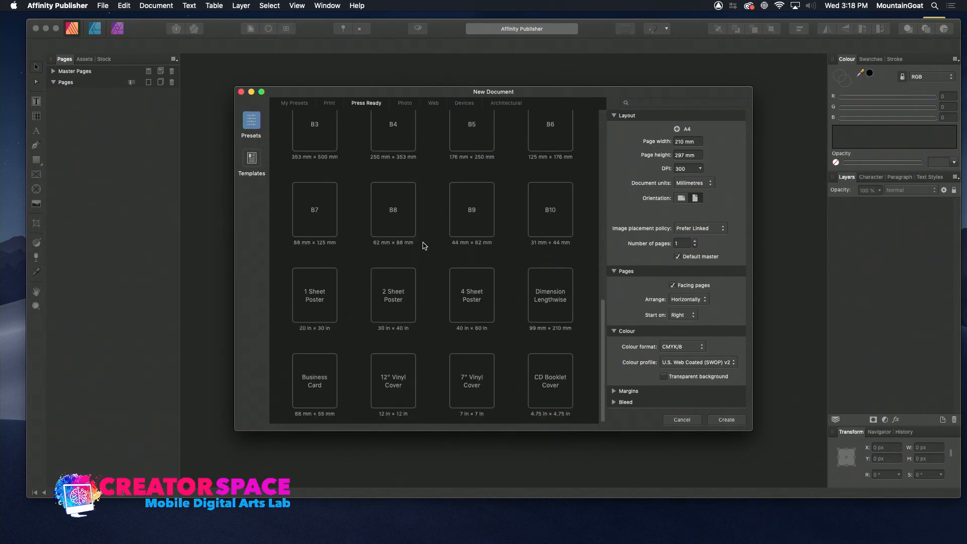
mouse_move(428, 239)
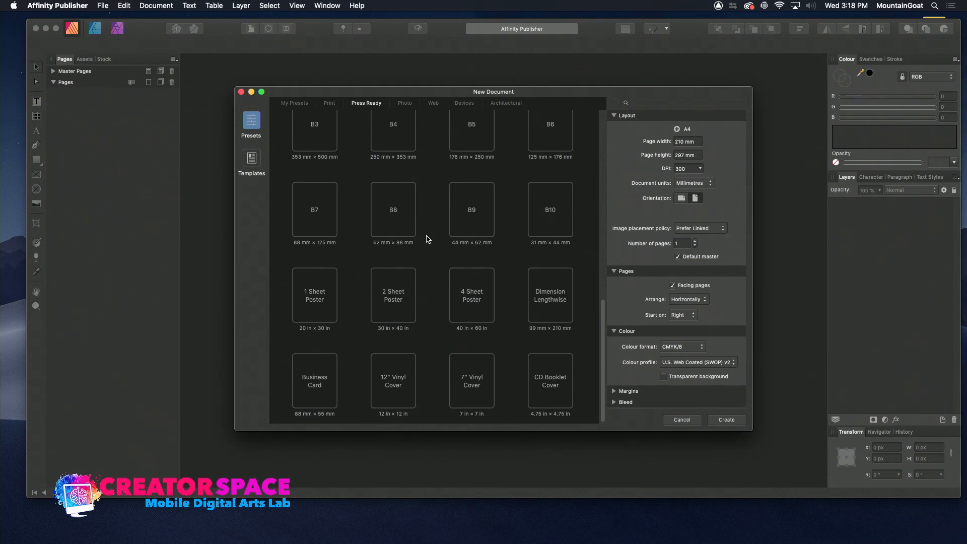
mouse_move(426, 241)
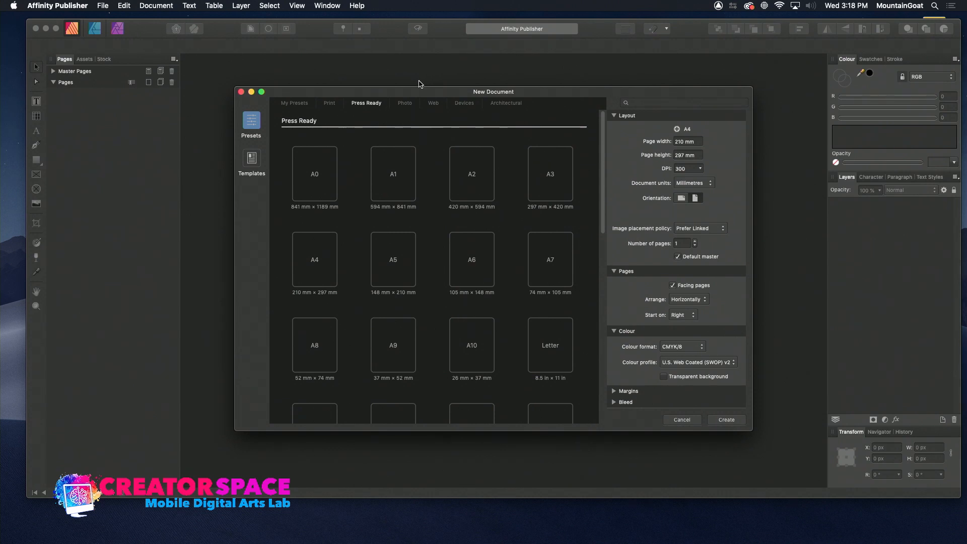
View the Photo presets, then browse the Web screen sizes from SVGA to HD+
click(404, 102)
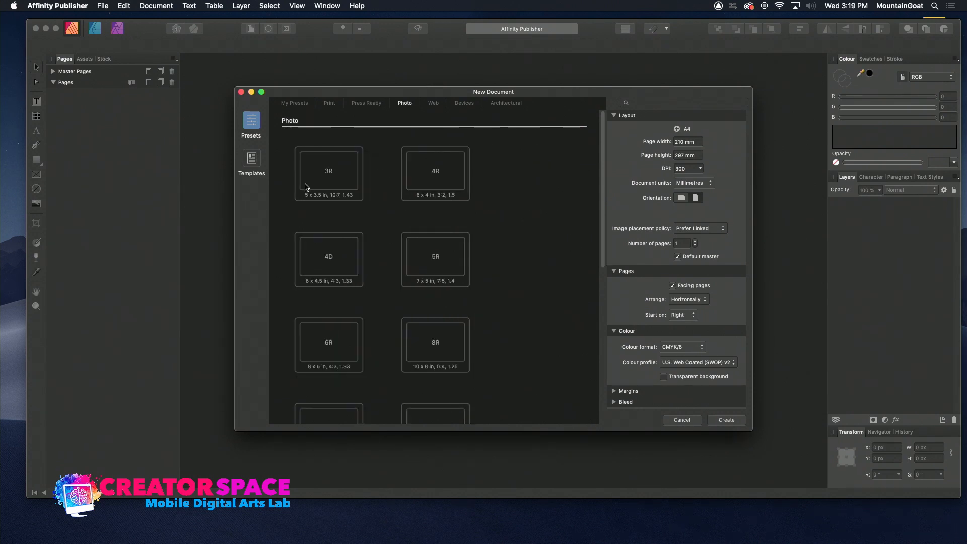
scroll(down, 3)
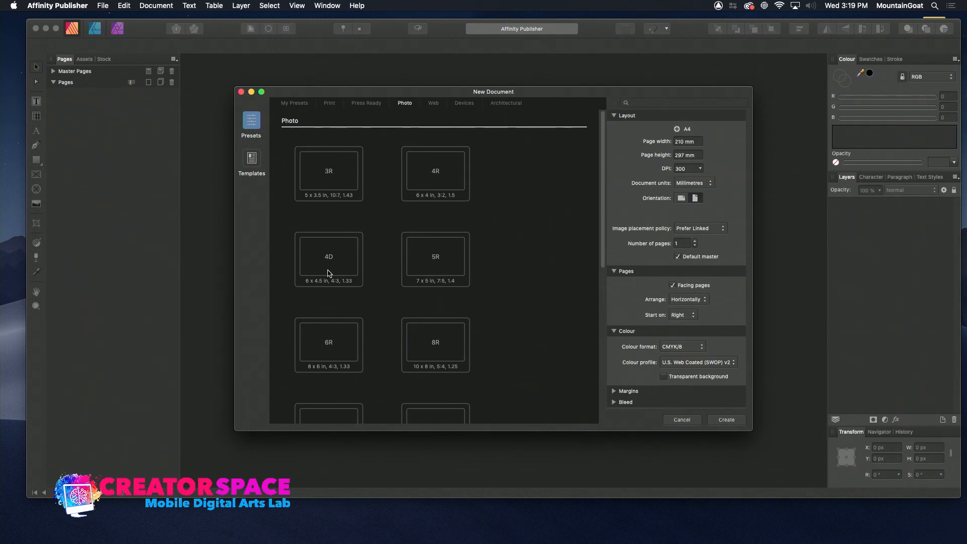
mouse_move(415, 157)
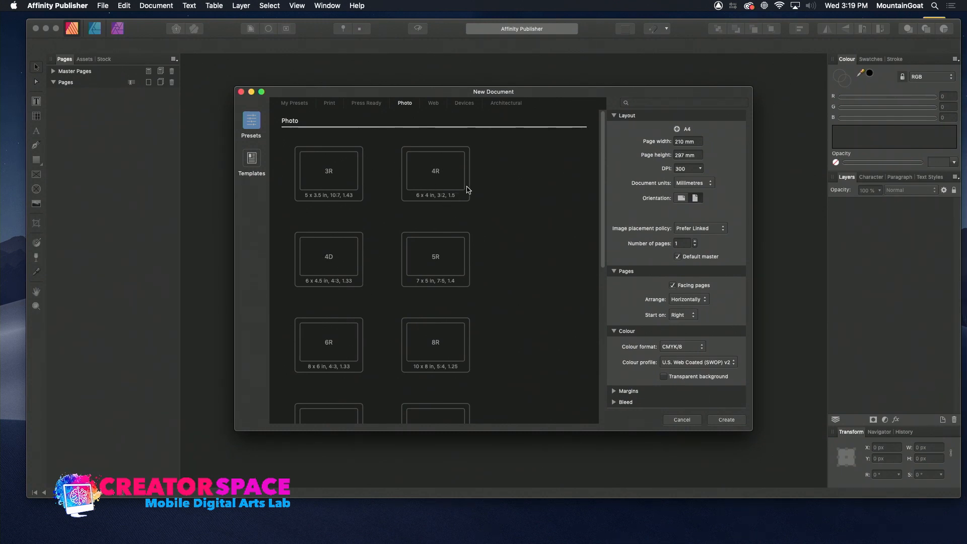
mouse_move(435, 107)
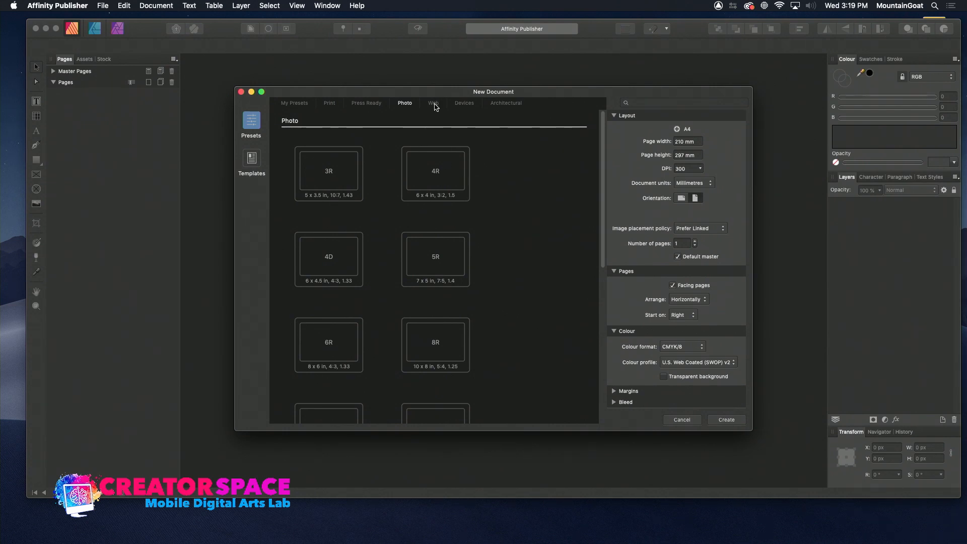
click(433, 103)
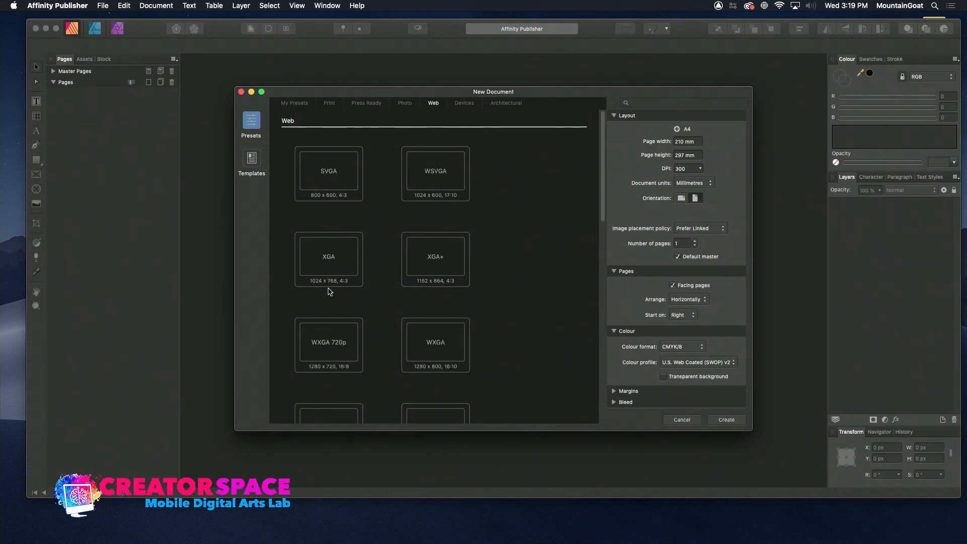
scroll(down, 3)
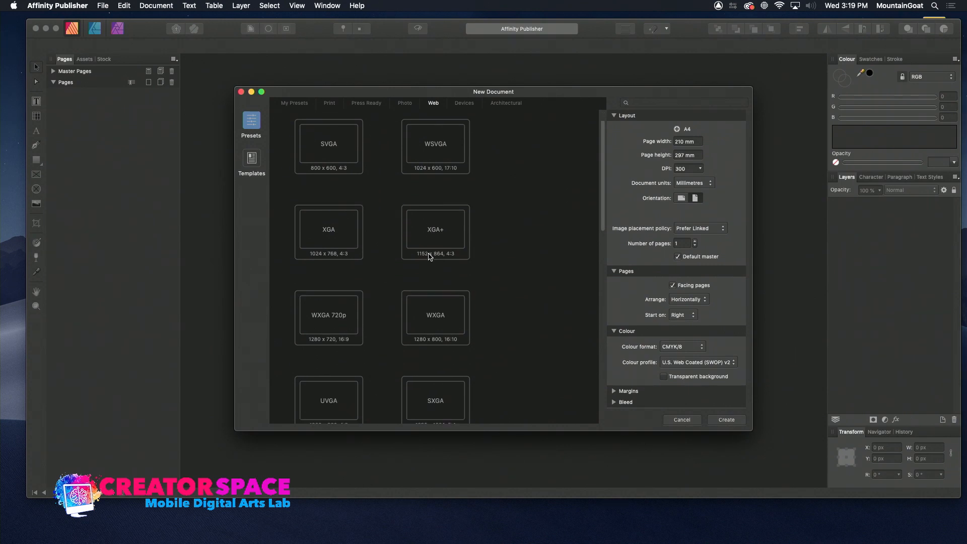
scroll(down, 3)
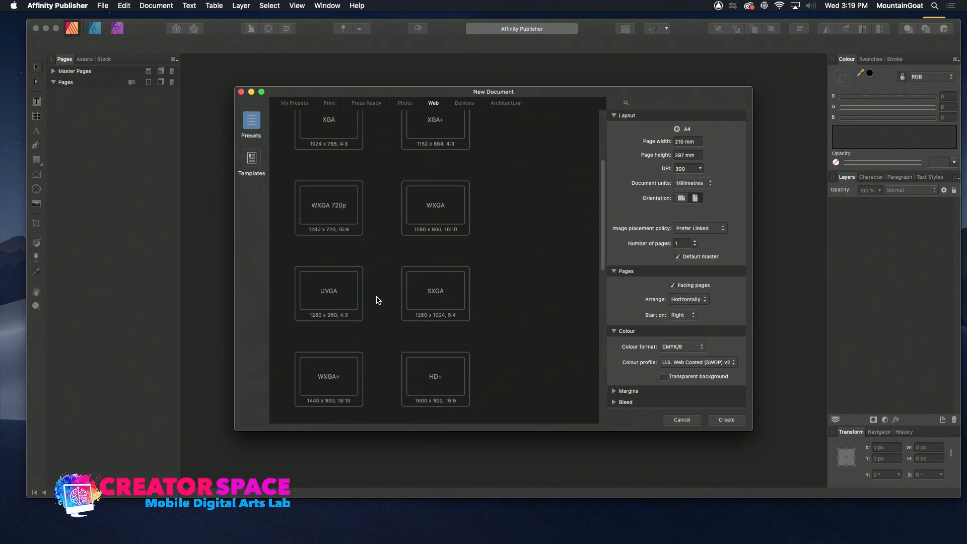
scroll(down, 3)
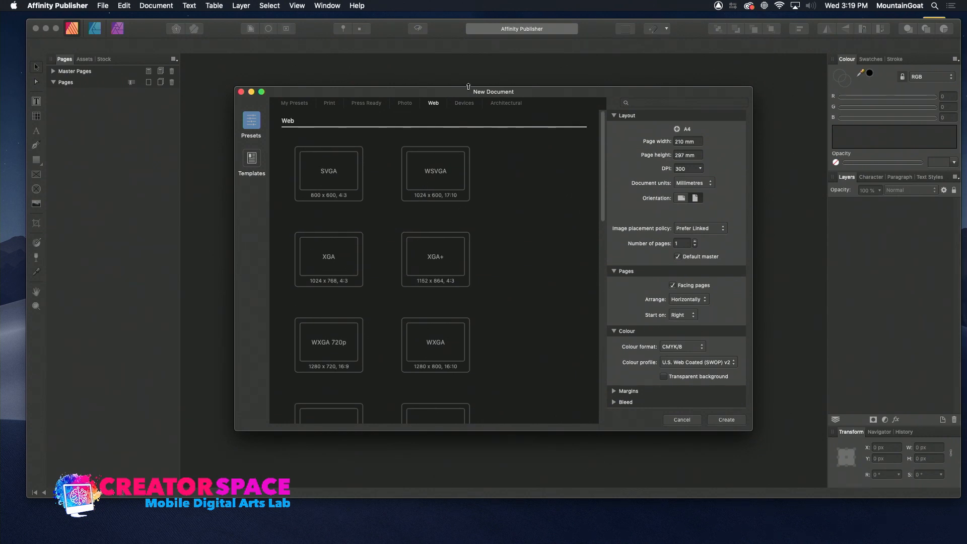
View the Device presets, then show Architectural sizes Arch A through E1
click(464, 102)
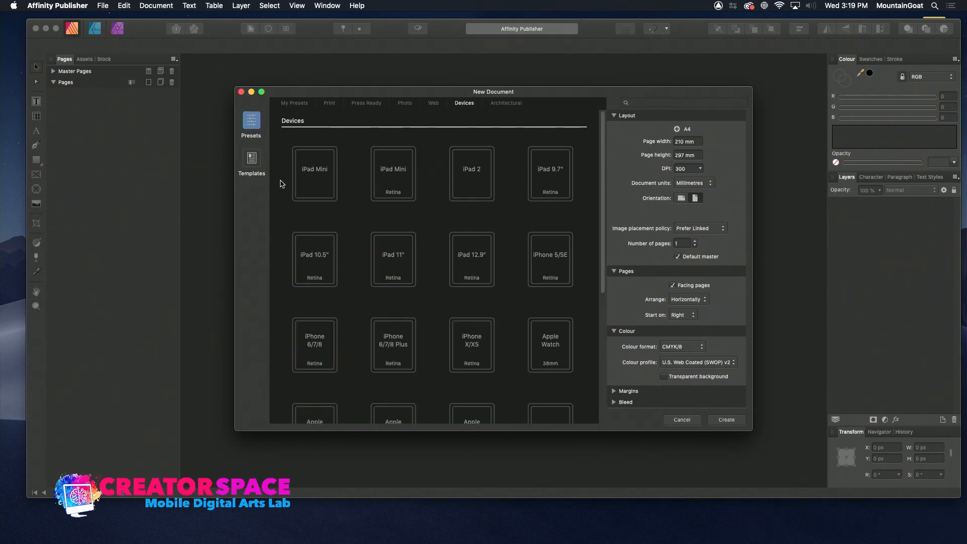
mouse_move(457, 278)
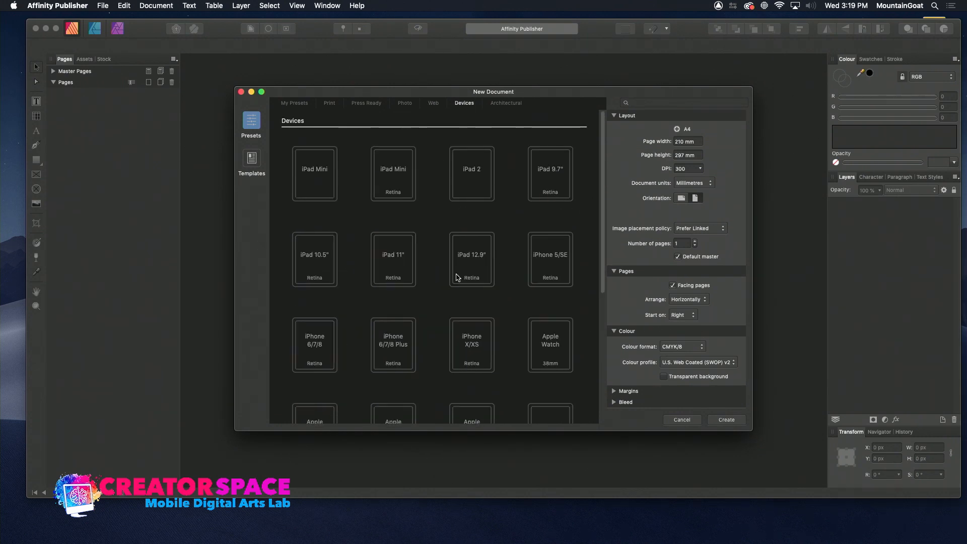
scroll(down, 3)
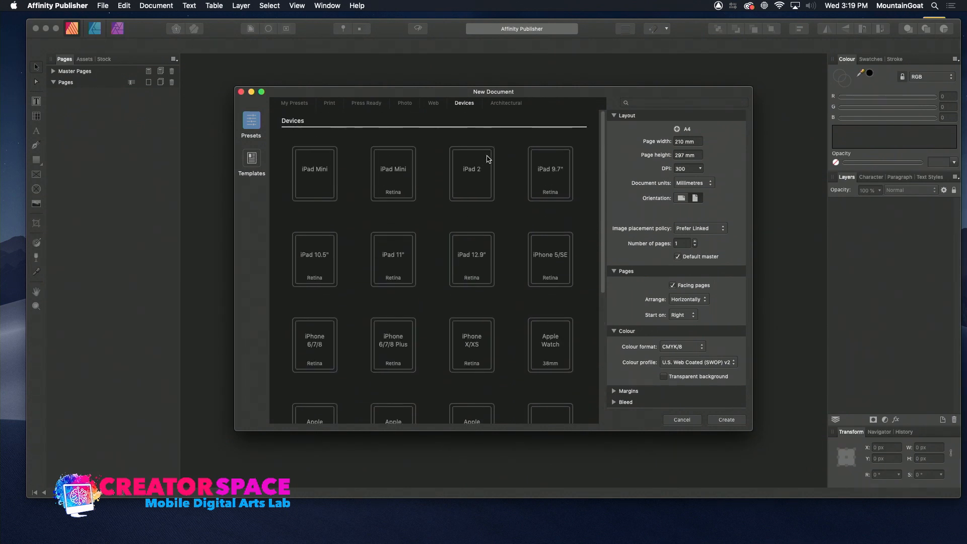
mouse_move(508, 102)
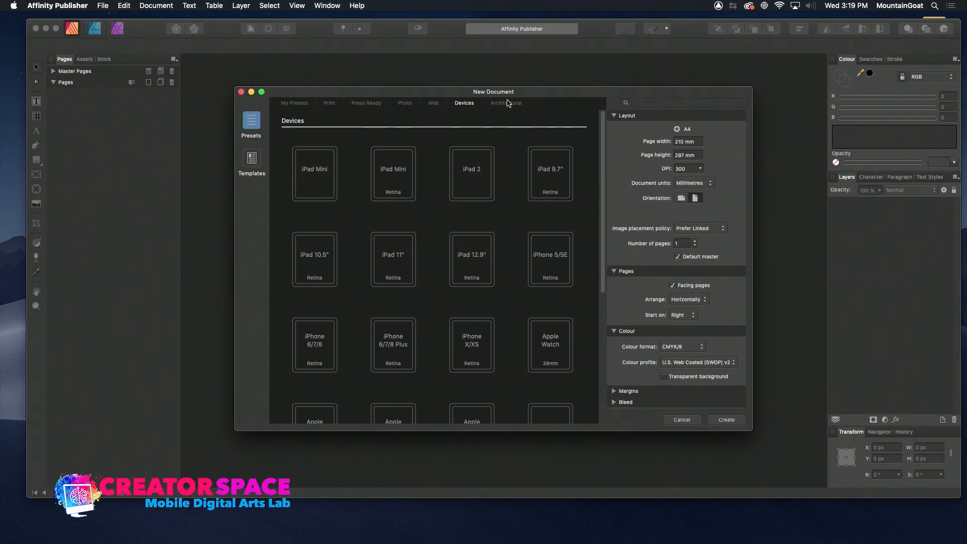
click(505, 102)
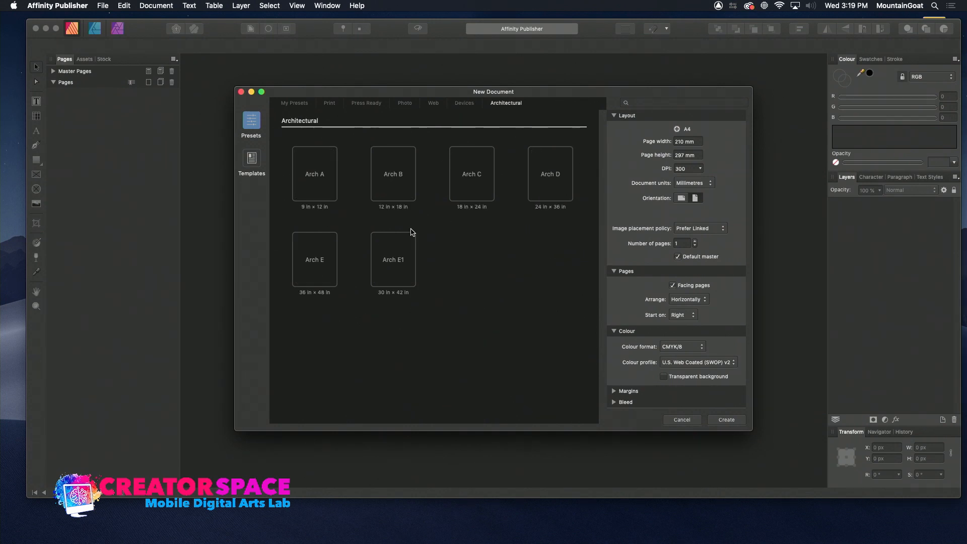
mouse_move(485, 274)
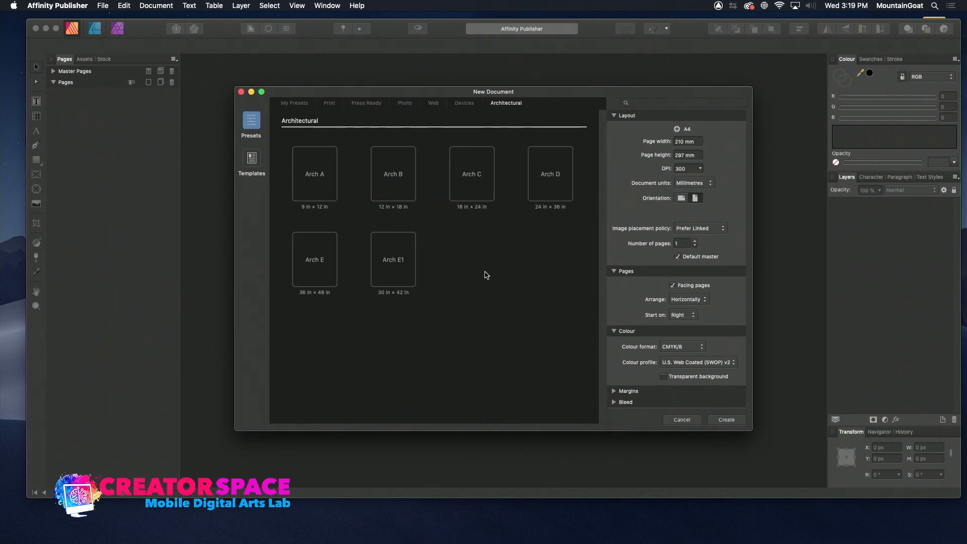
mouse_move(465, 142)
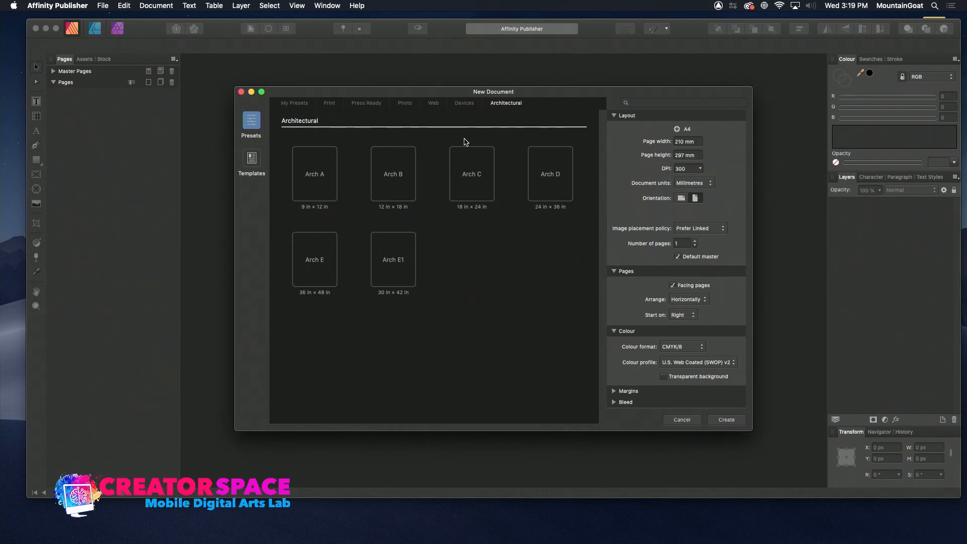
Choose the Letter page size from the Press Ready presets
click(329, 103)
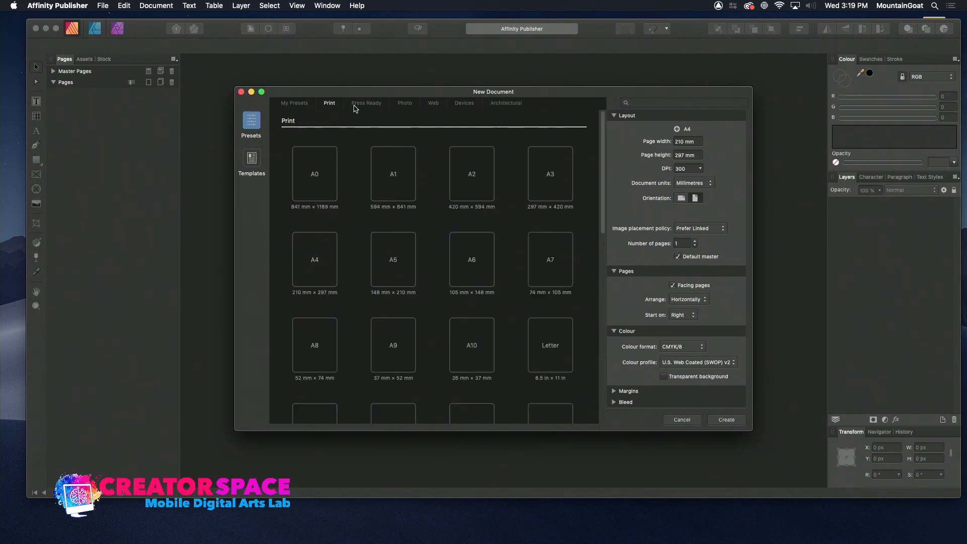
click(366, 103)
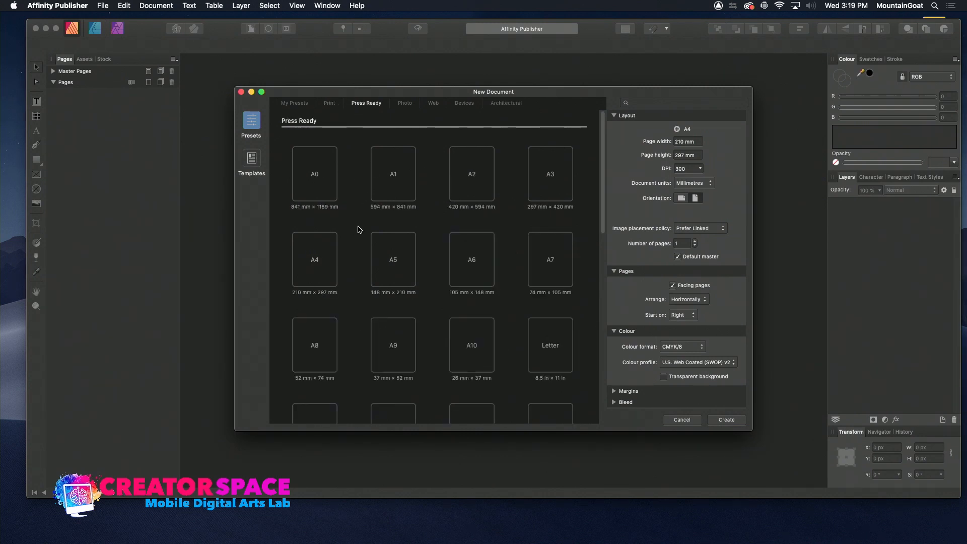
mouse_move(369, 192)
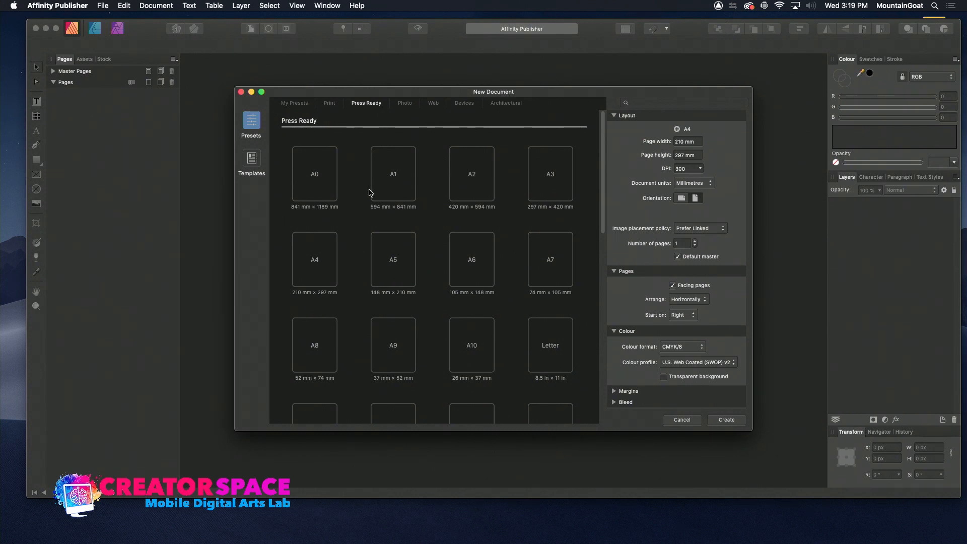
scroll(down, 3)
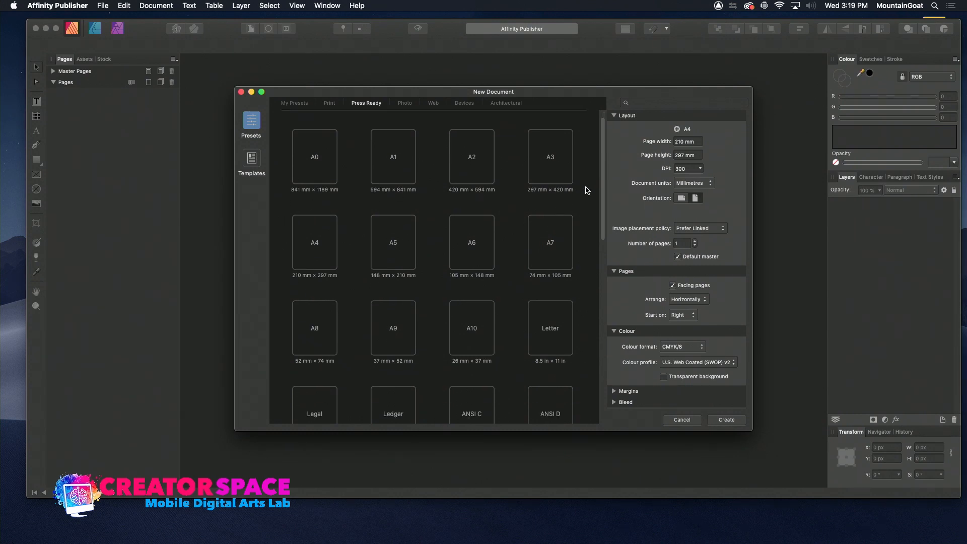
scroll(down, 3)
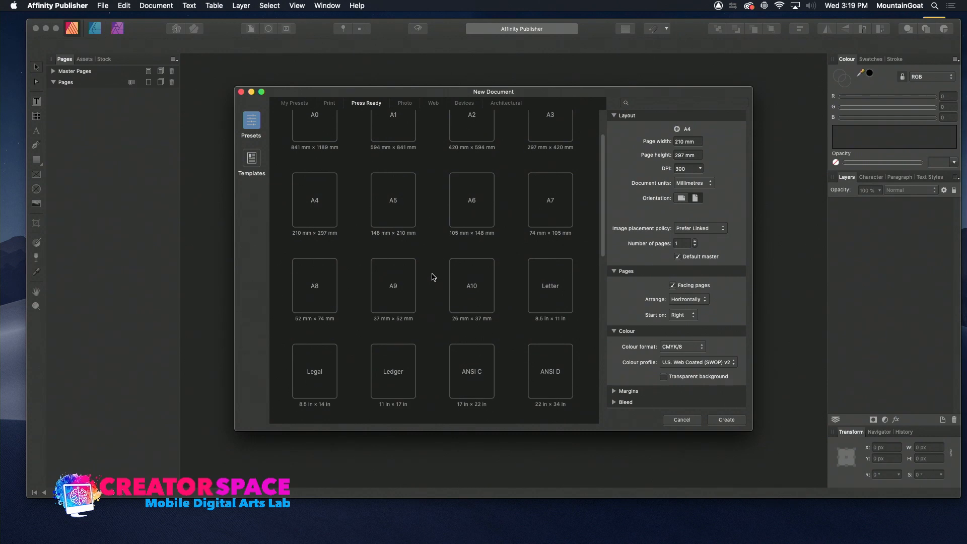
scroll(down, 3)
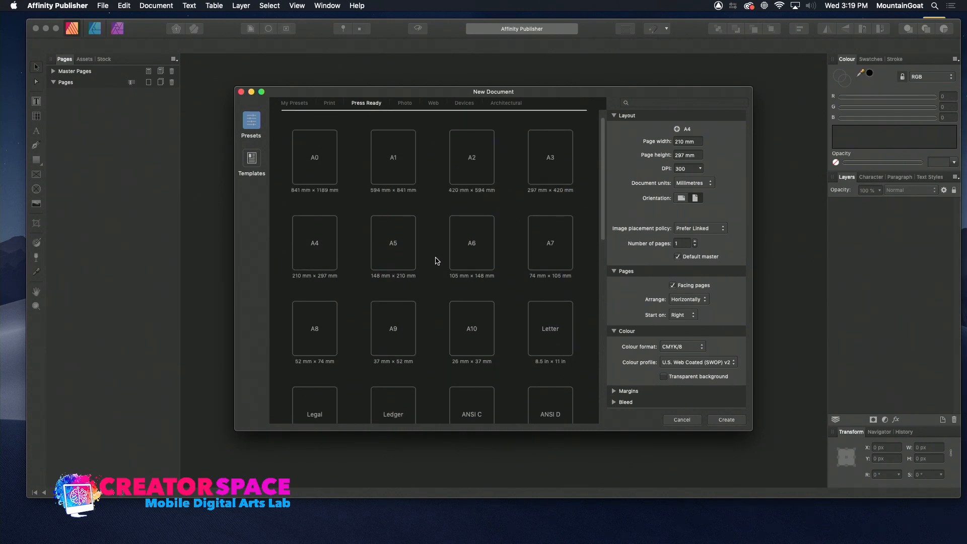
click(549, 278)
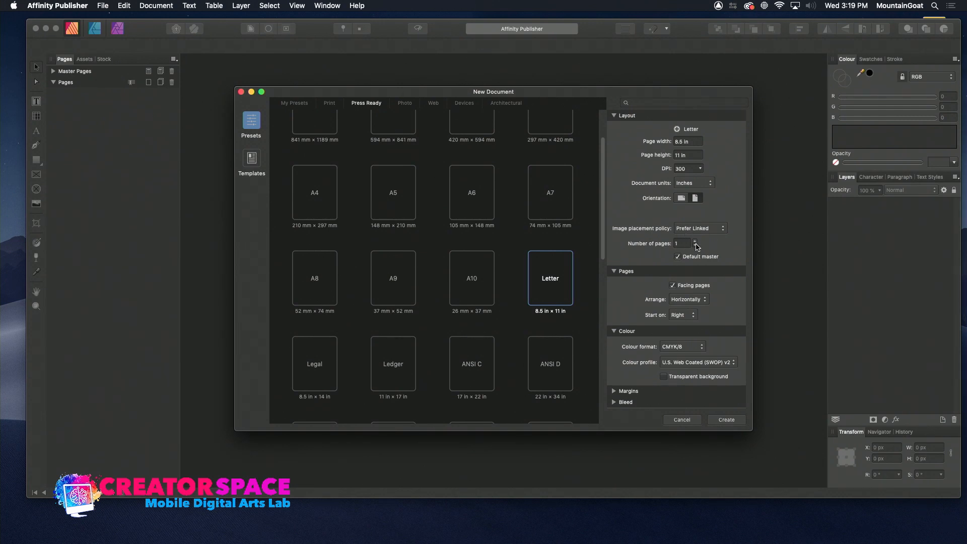
Raise the page count to 12 and create the facing-pages document
click(696, 241)
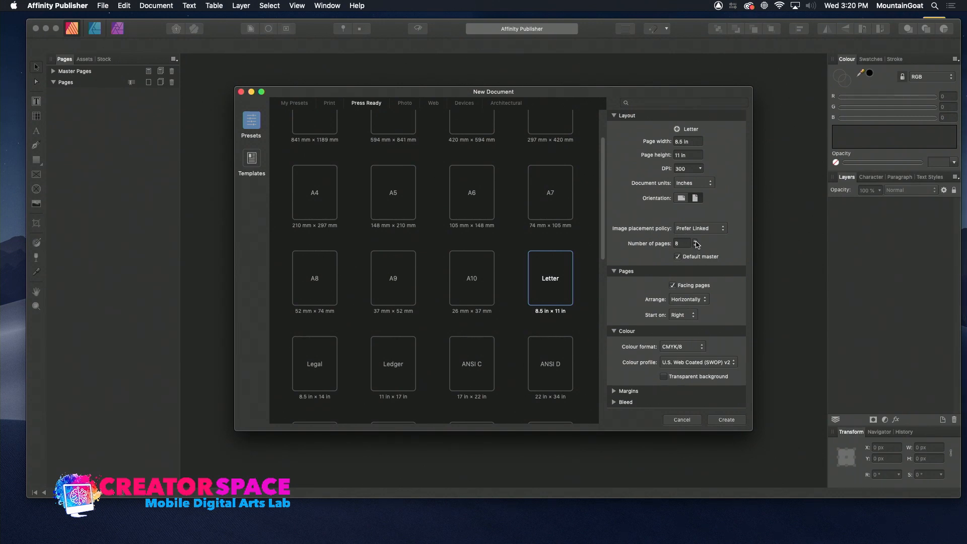
click(697, 241)
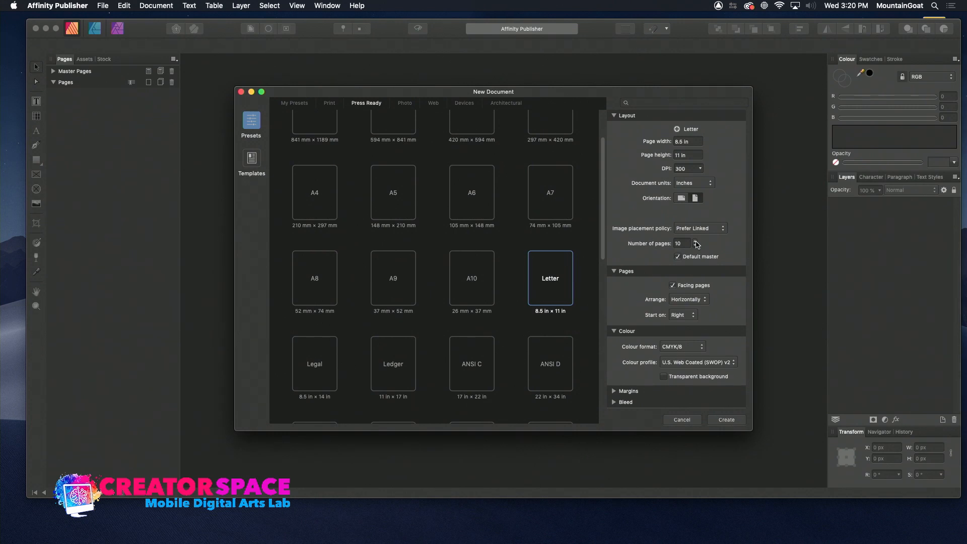
click(696, 241)
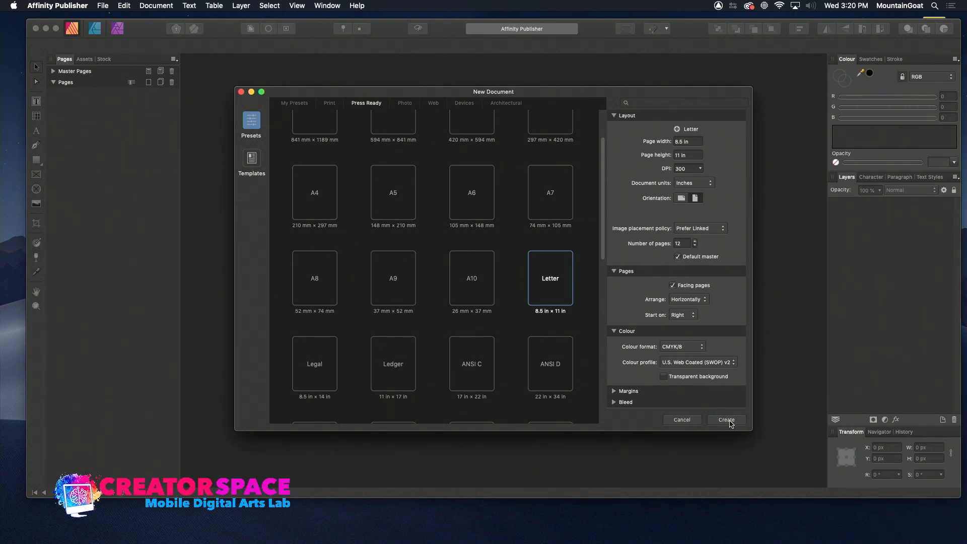
click(726, 420)
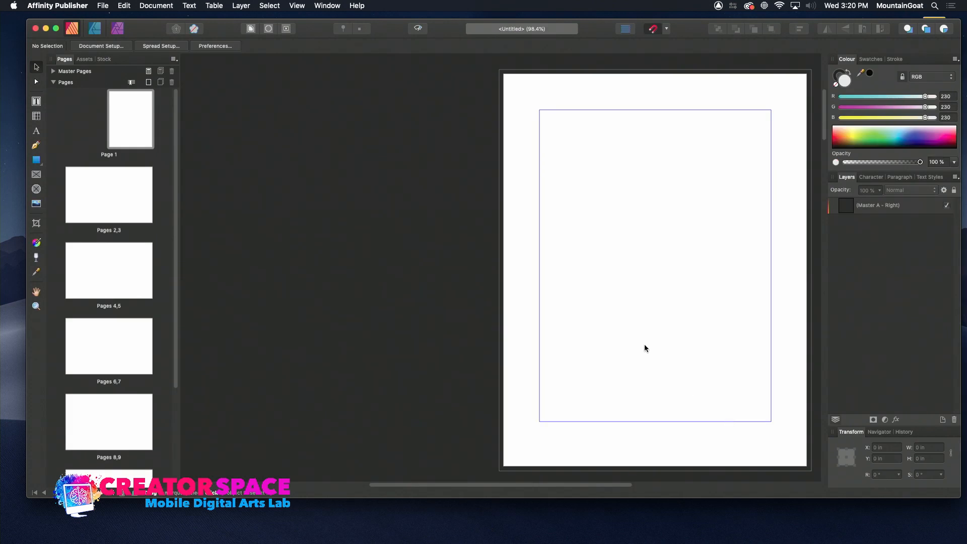
mouse_move(193, 135)
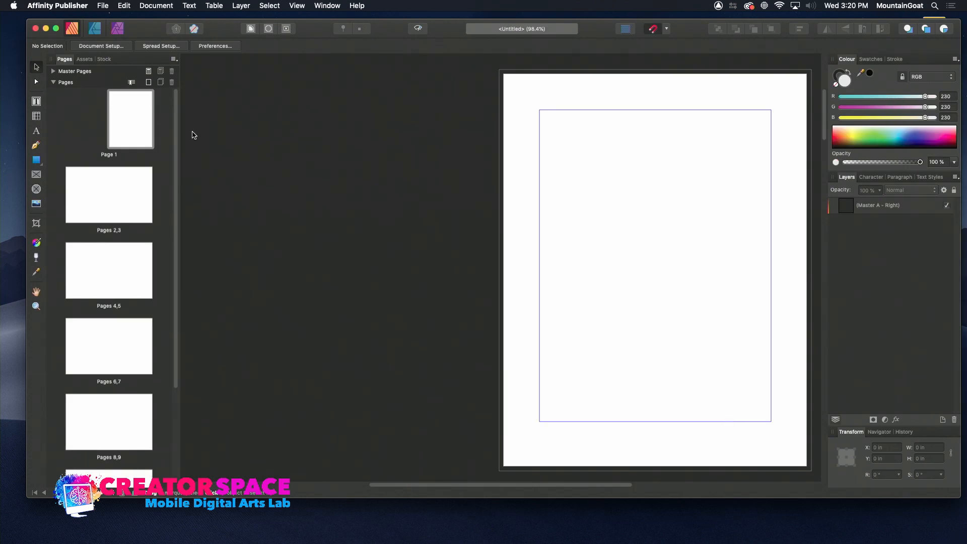
Check spreads 1, 2–3 and 6–7, view the Master A spread, then return to Page 1
click(130, 118)
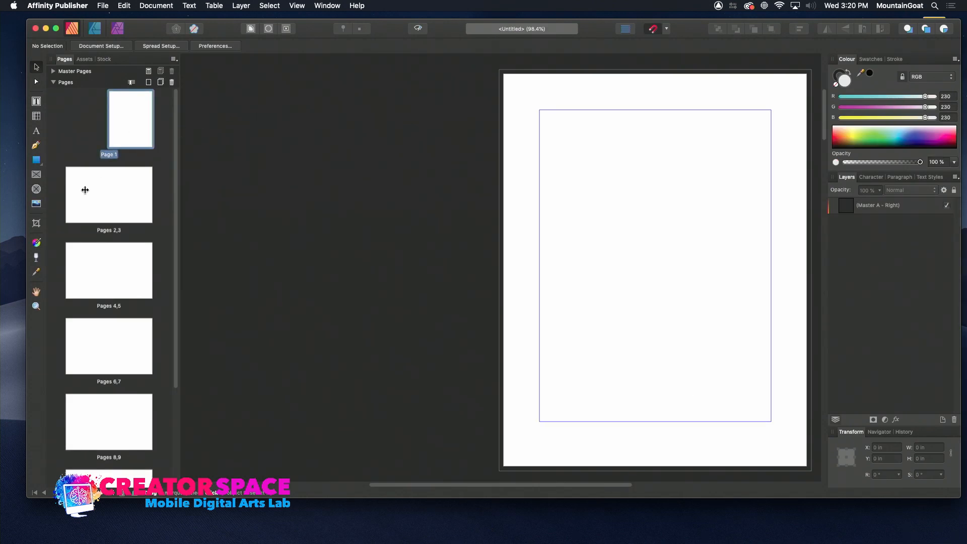
click(109, 195)
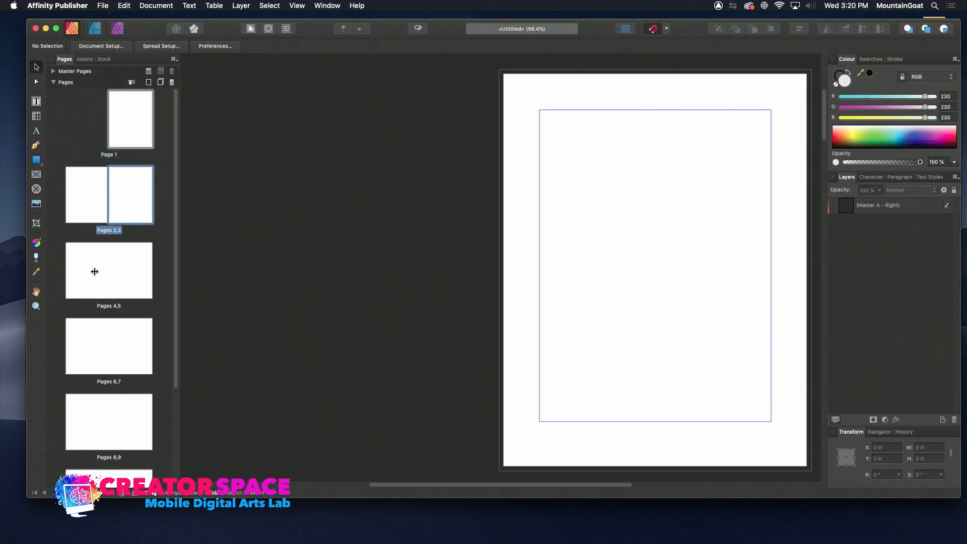
click(109, 345)
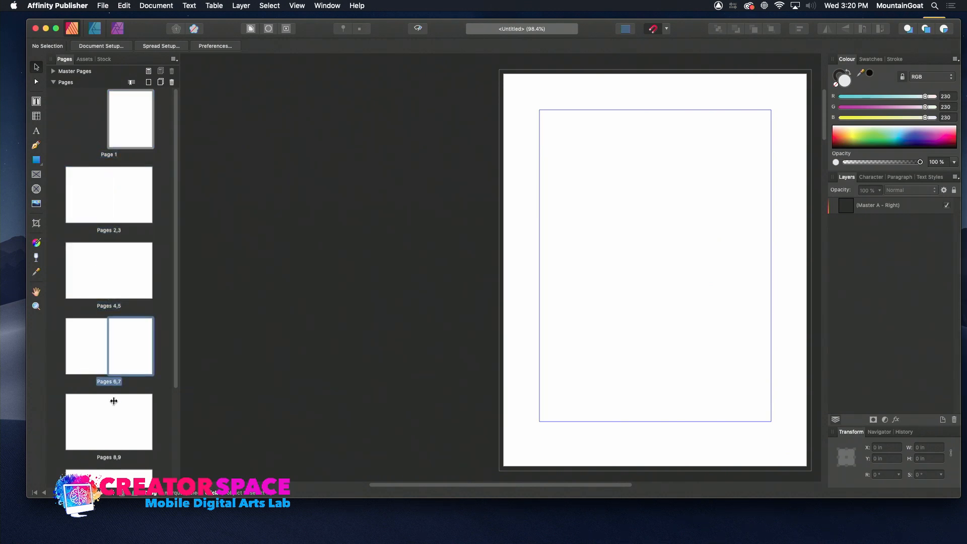
click(109, 421)
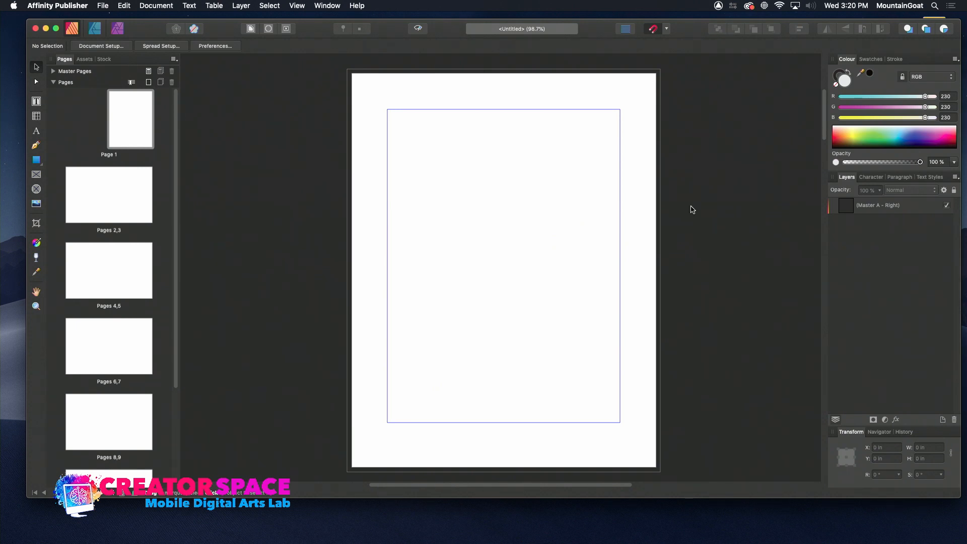
mouse_move(174, 88)
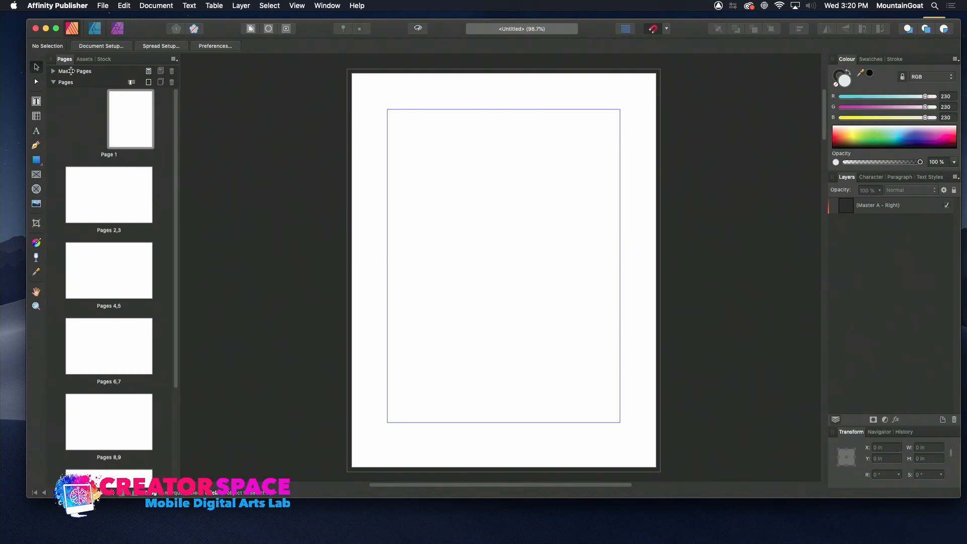
click(53, 71)
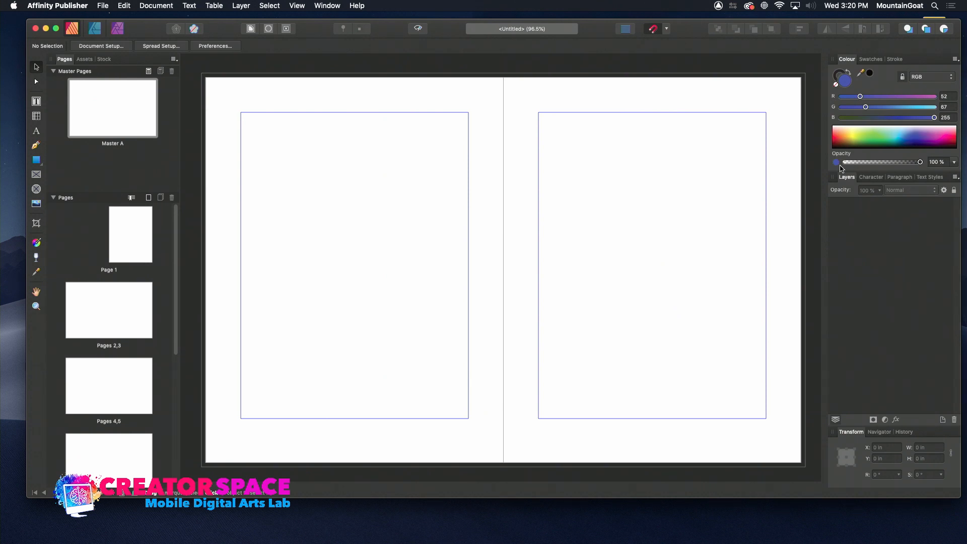
mouse_move(47, 161)
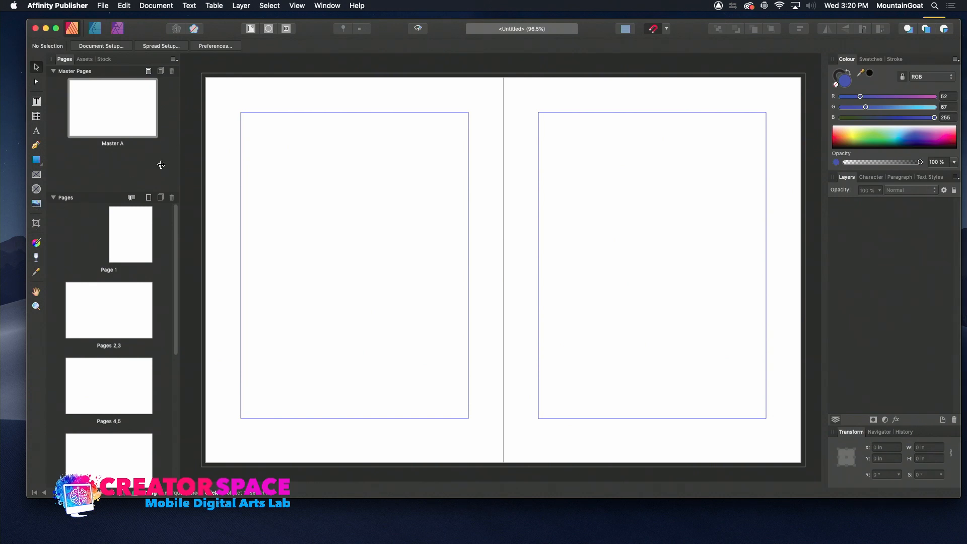
mouse_move(97, 68)
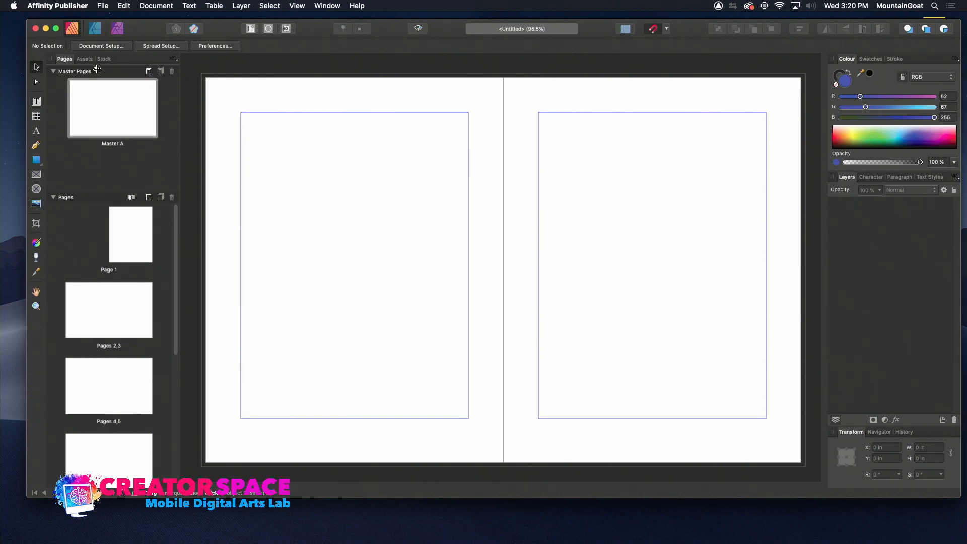
click(129, 234)
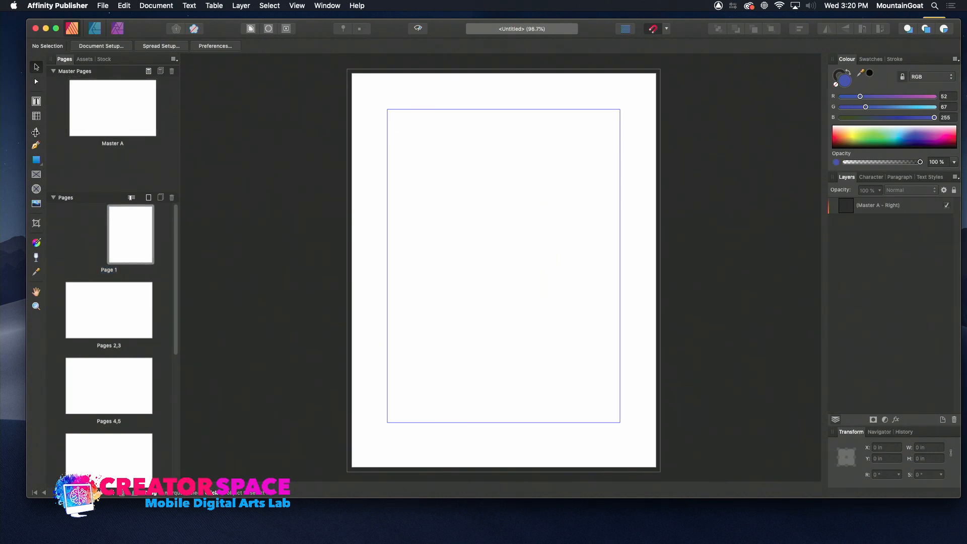
mouse_move(36, 101)
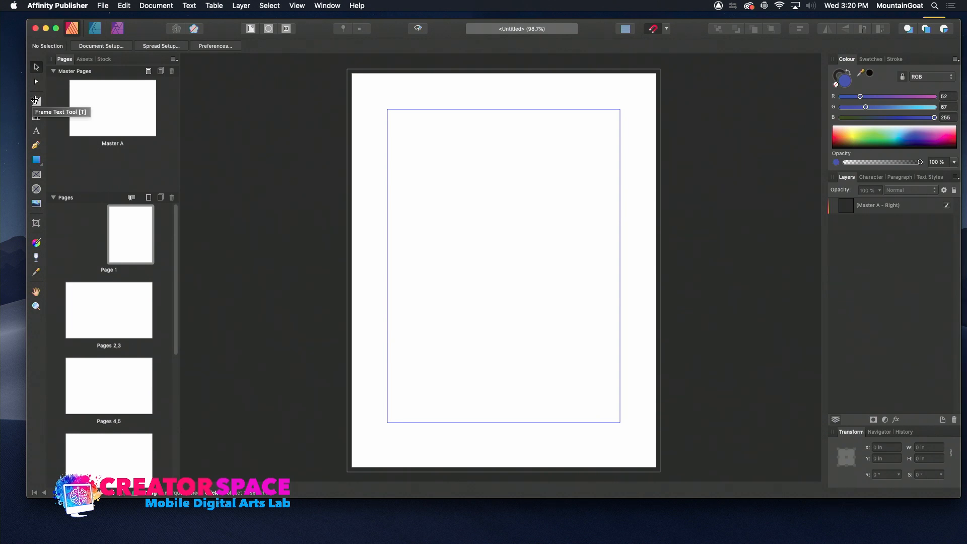
Draw a text frame at Page 1's top left and insert filler text into it
click(35, 117)
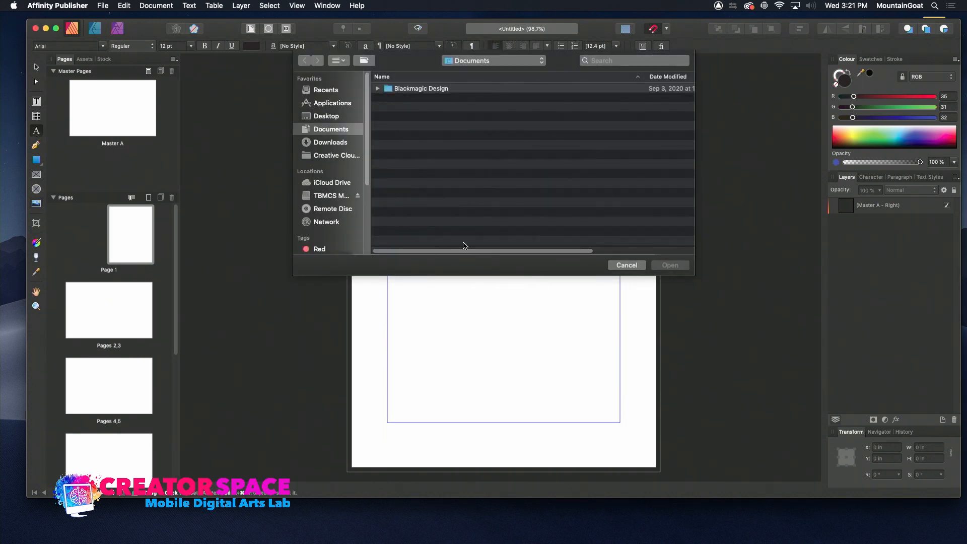
click(626, 264)
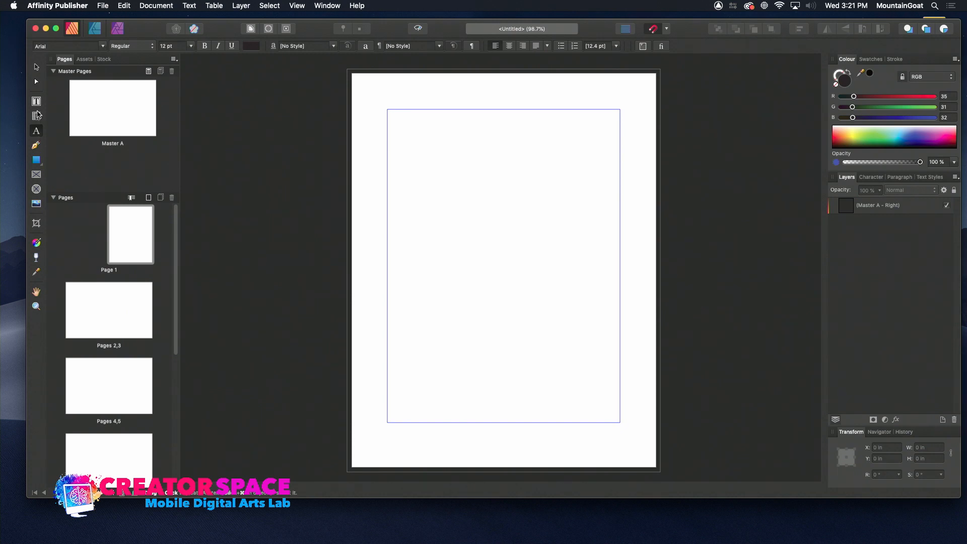
click(36, 101)
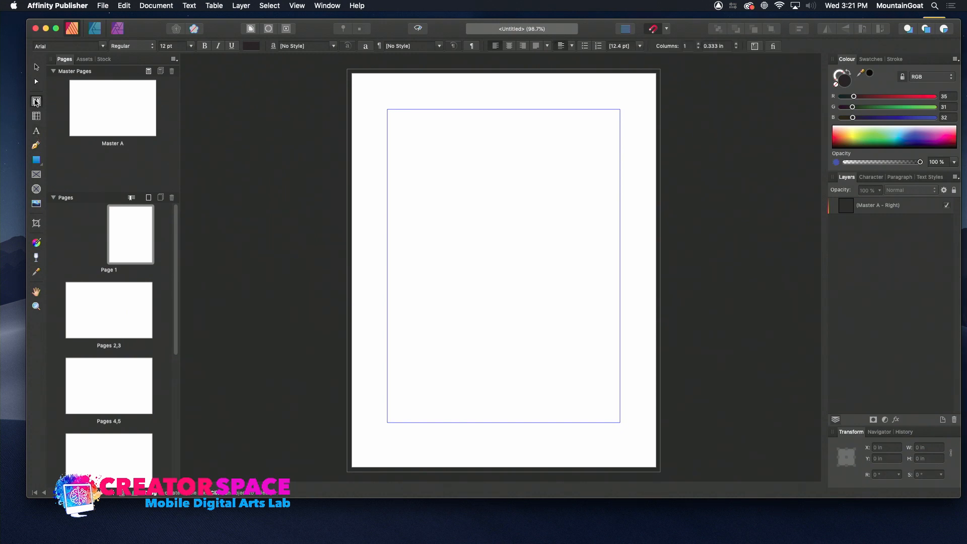
drag(397, 113, 484, 208)
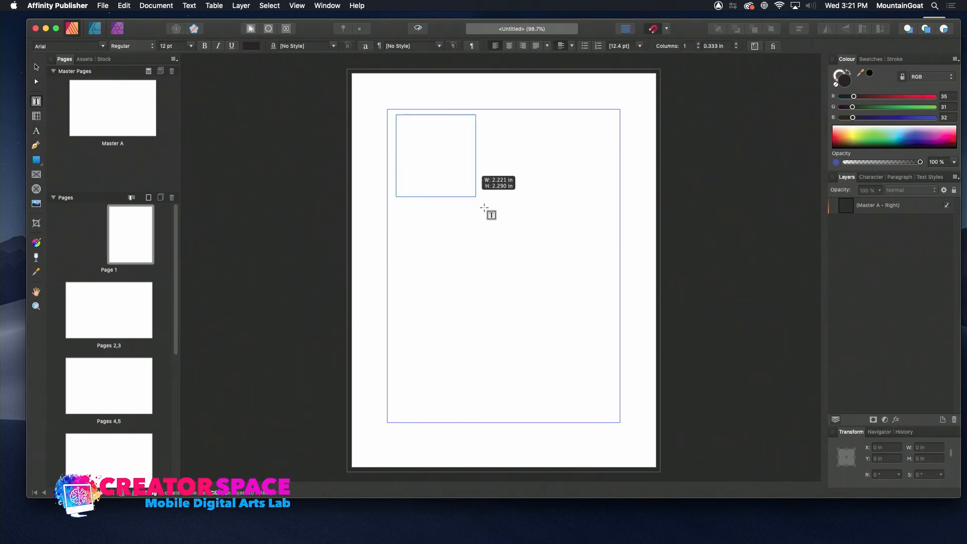
drag(396, 115, 508, 237)
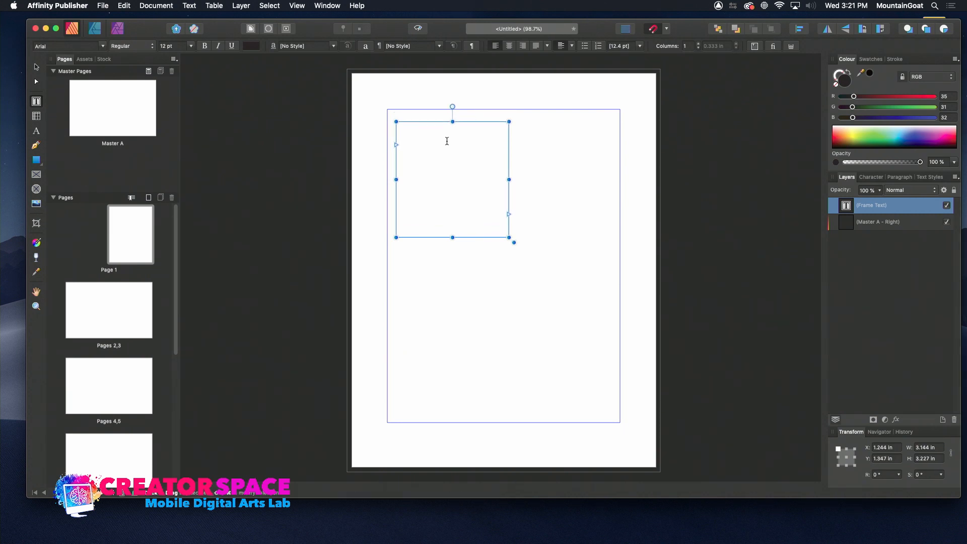
right_click(446, 140)
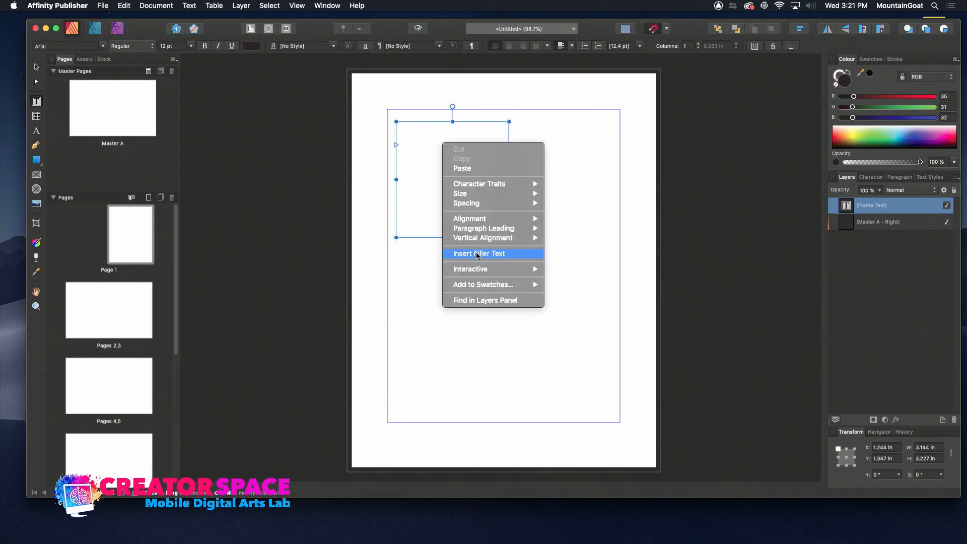
click(479, 253)
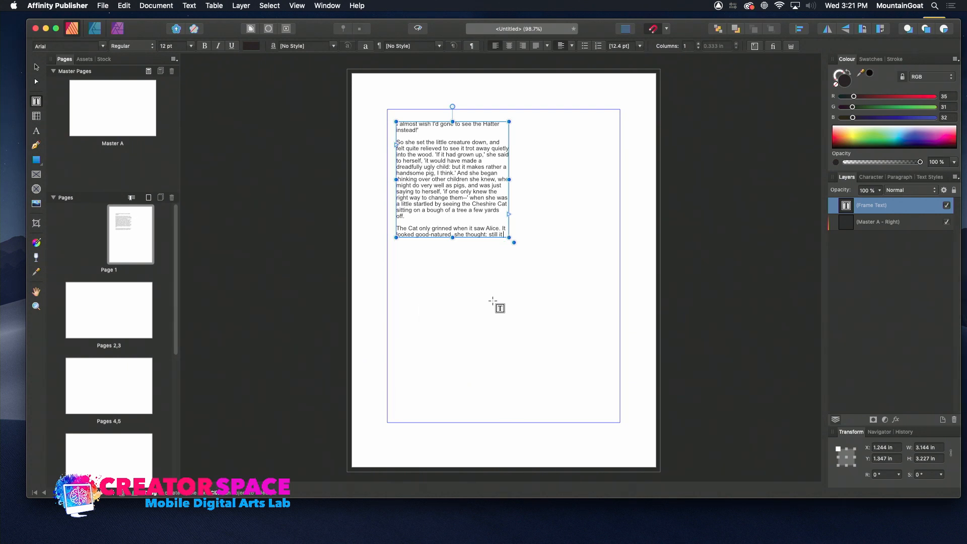
Draw a second frame lower right and rotate the filler-text frame about 11.5 degrees
drag(497, 304, 594, 412)
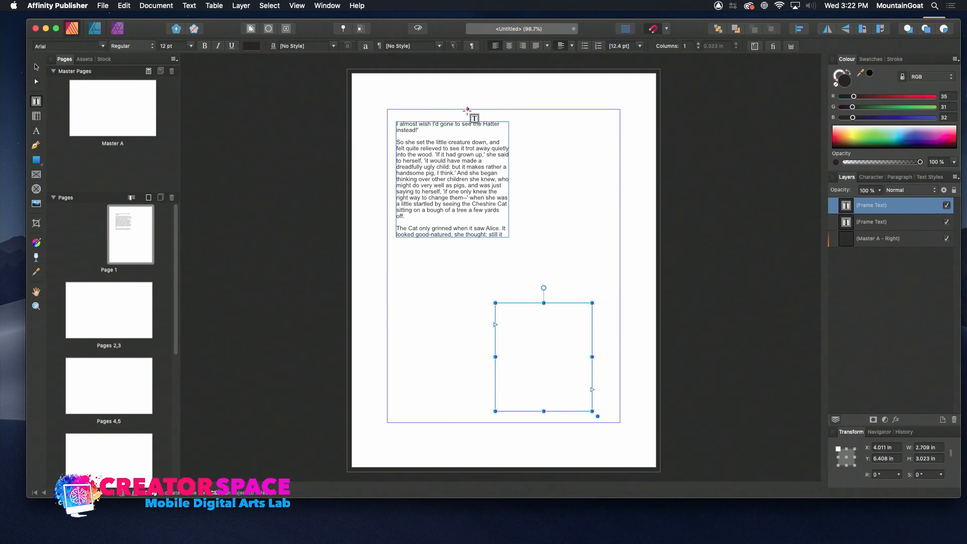
click(452, 178)
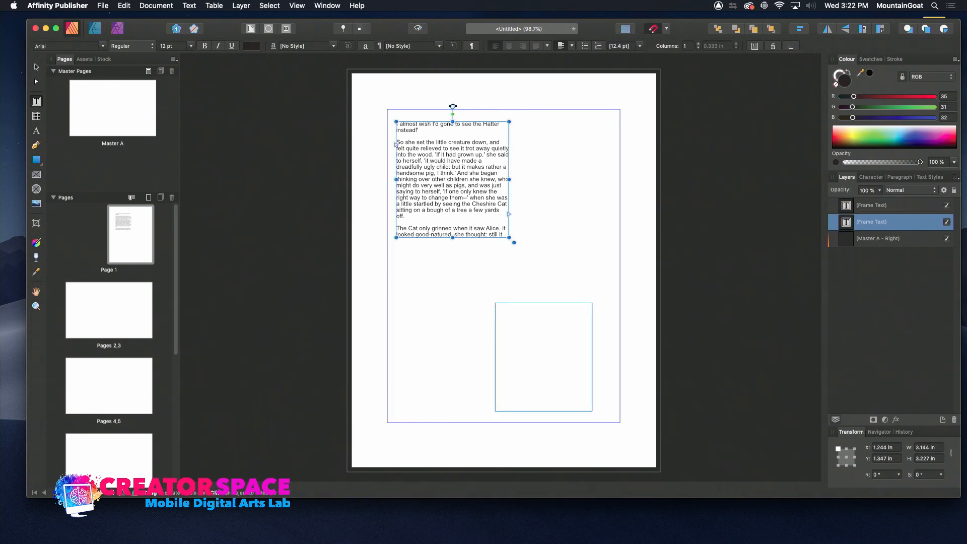
drag(453, 106, 472, 111)
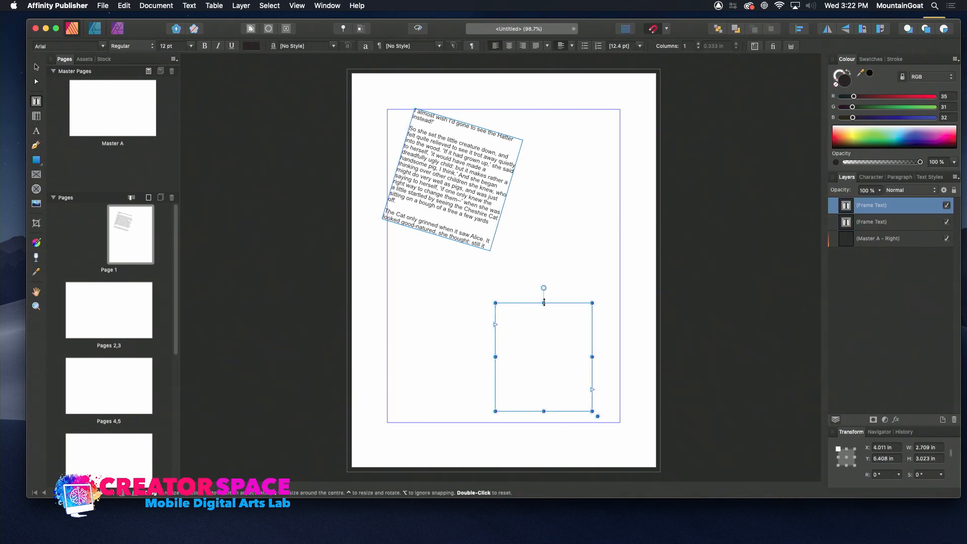
mouse_move(522, 301)
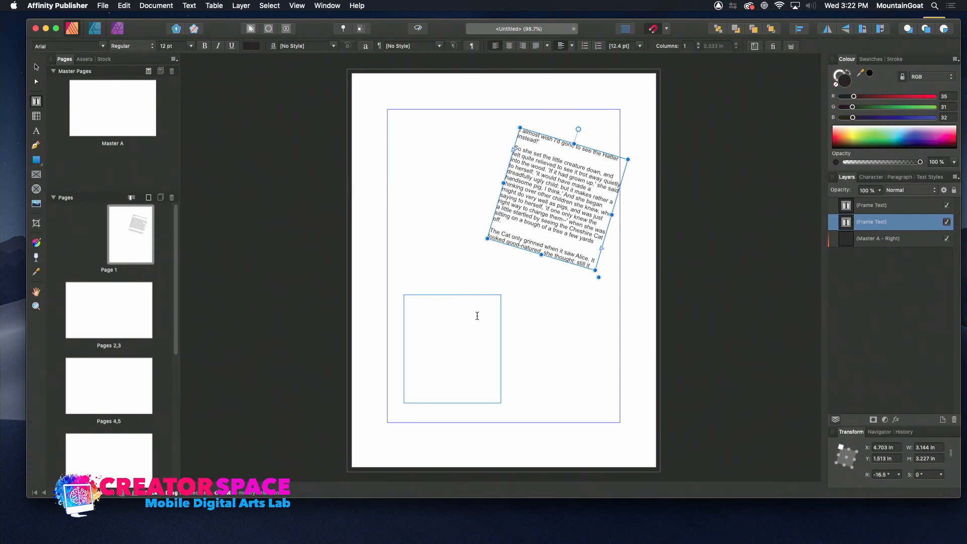
mouse_move(418, 339)
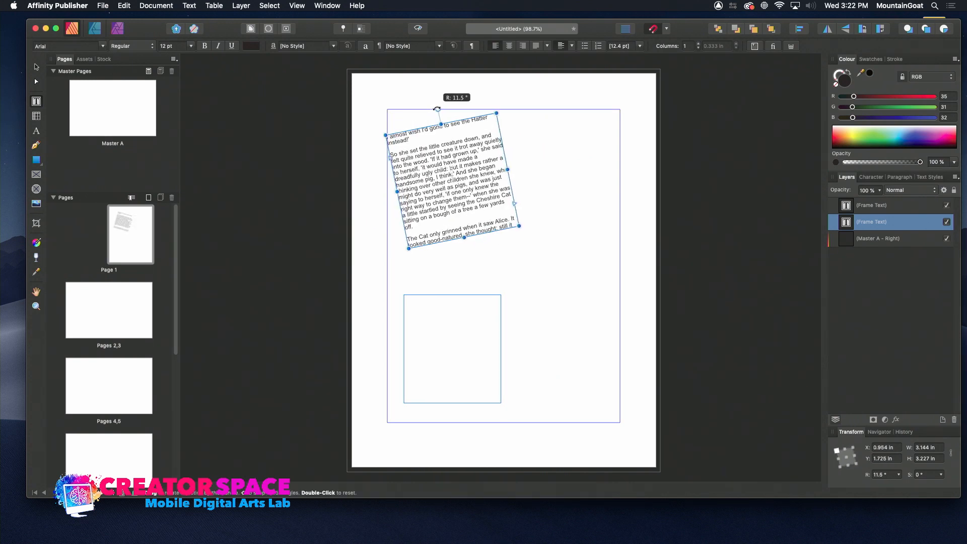
drag(438, 109, 440, 111)
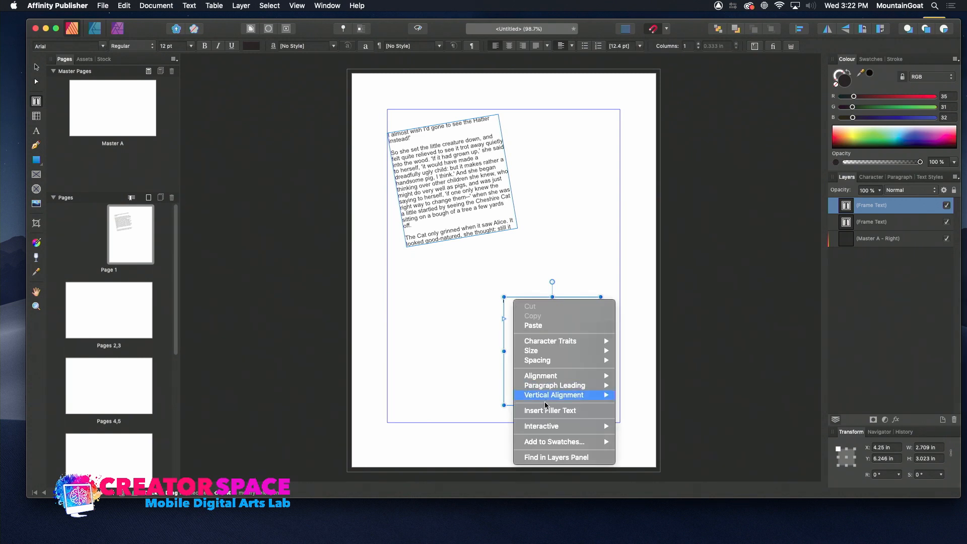
Insert filler text into the empty lower-right frame on Page 1
click(551, 410)
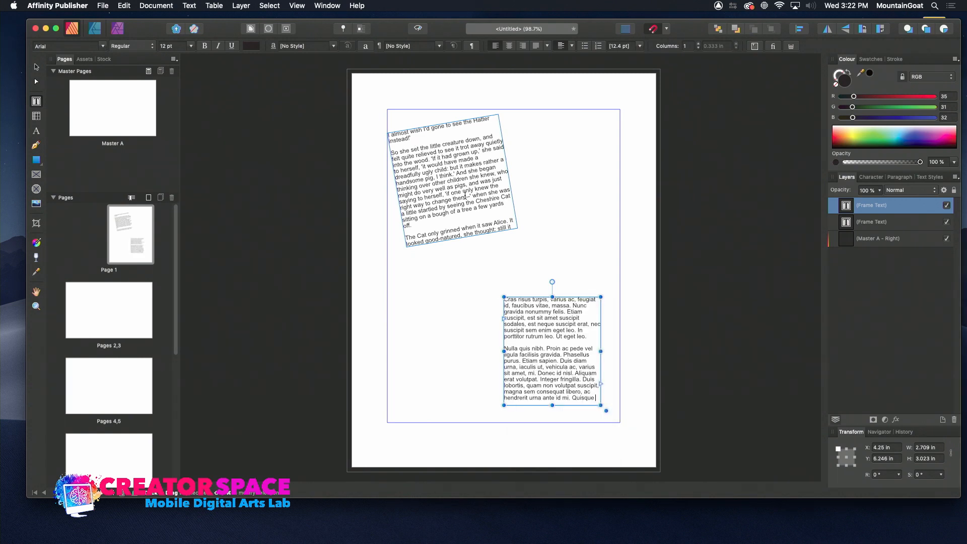
mouse_move(502, 294)
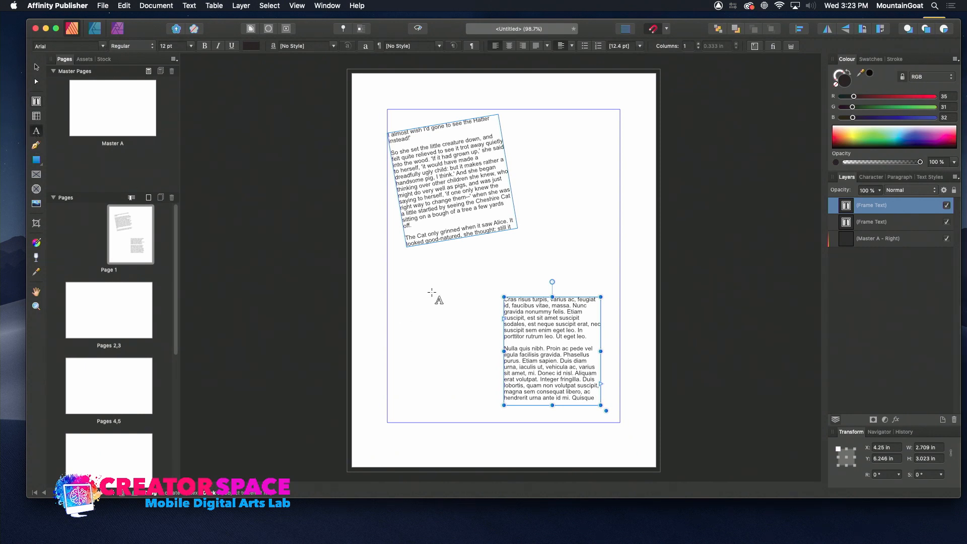
Type a HELLO art text headline and drag it to page 1's top-left corner
click(453, 262)
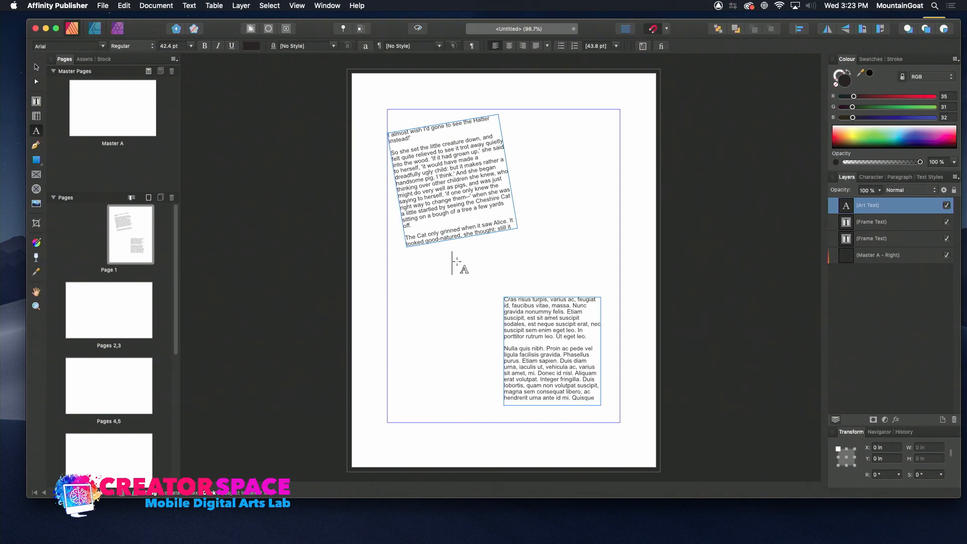
text(HELLO)
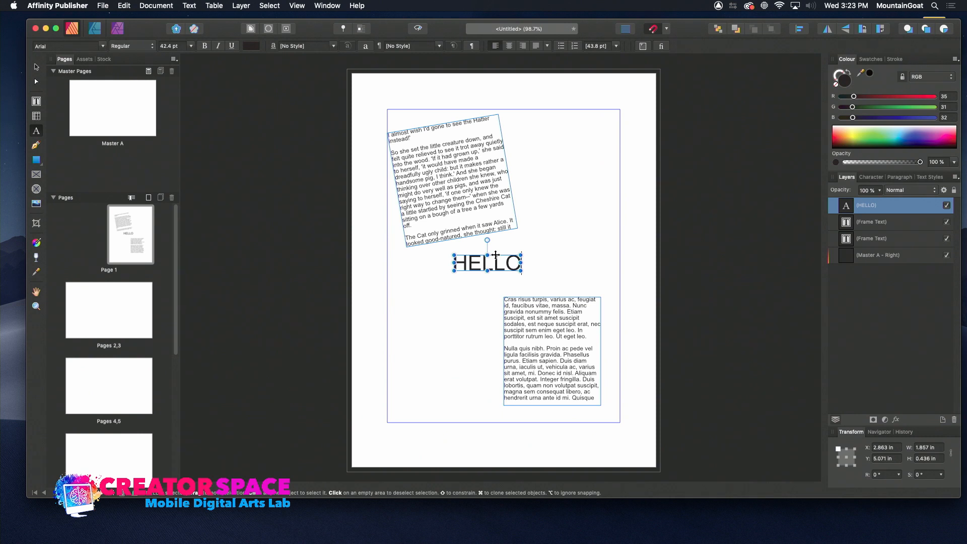
drag(487, 262, 561, 122)
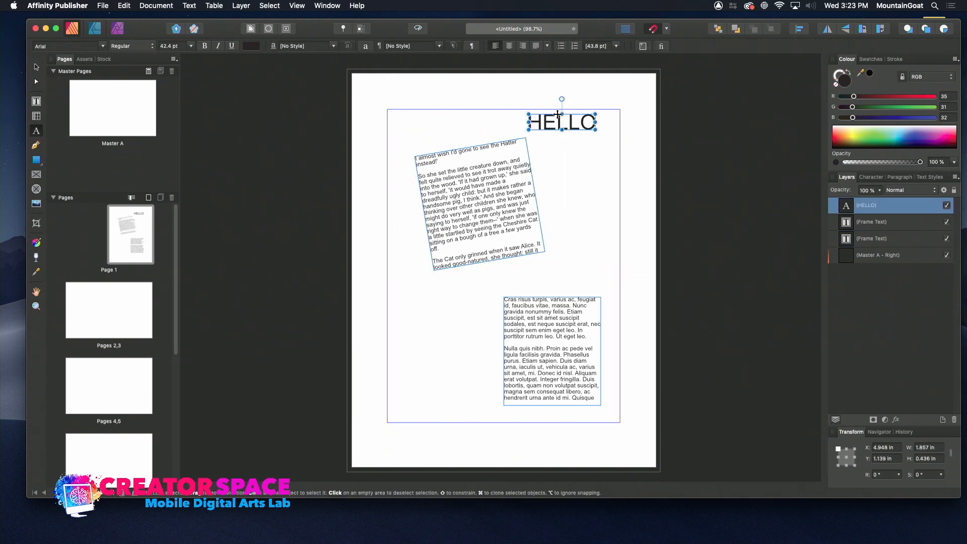
drag(561, 122, 430, 129)
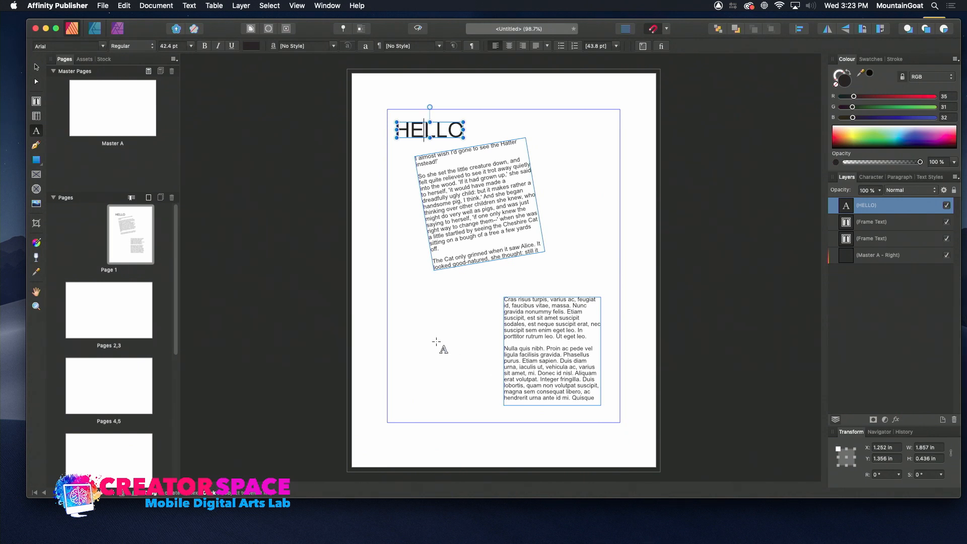
mouse_move(121, 316)
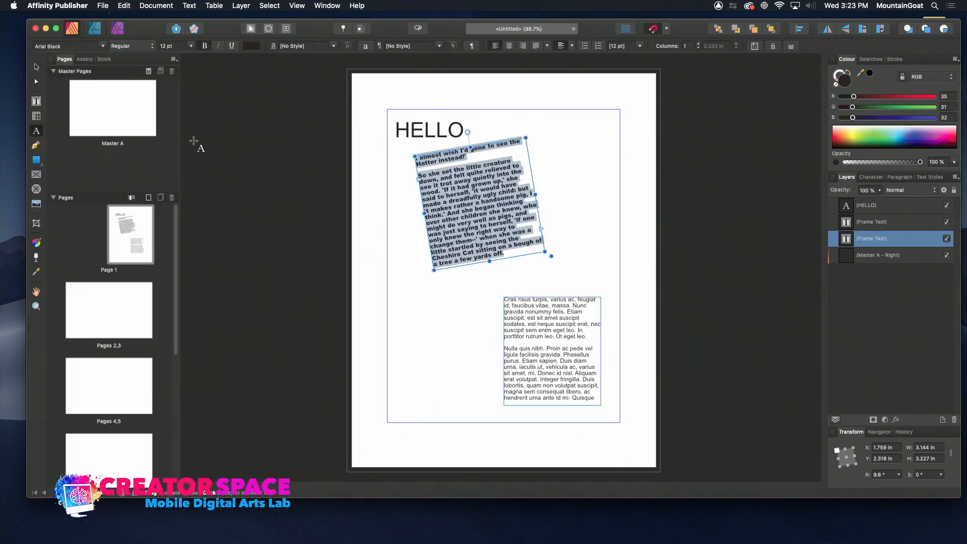
Try several sizes and settle on 14 pt for the rotated story frame's text
click(188, 46)
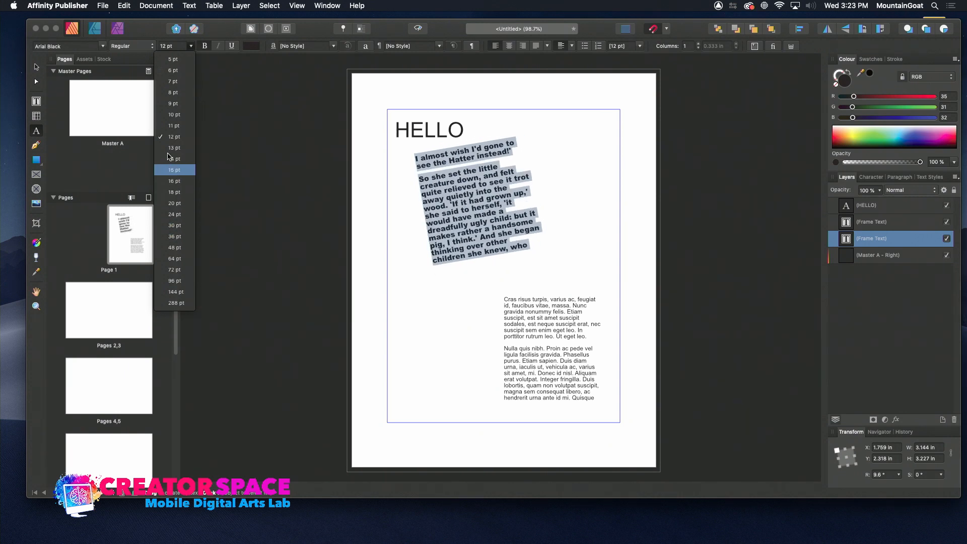
click(174, 248)
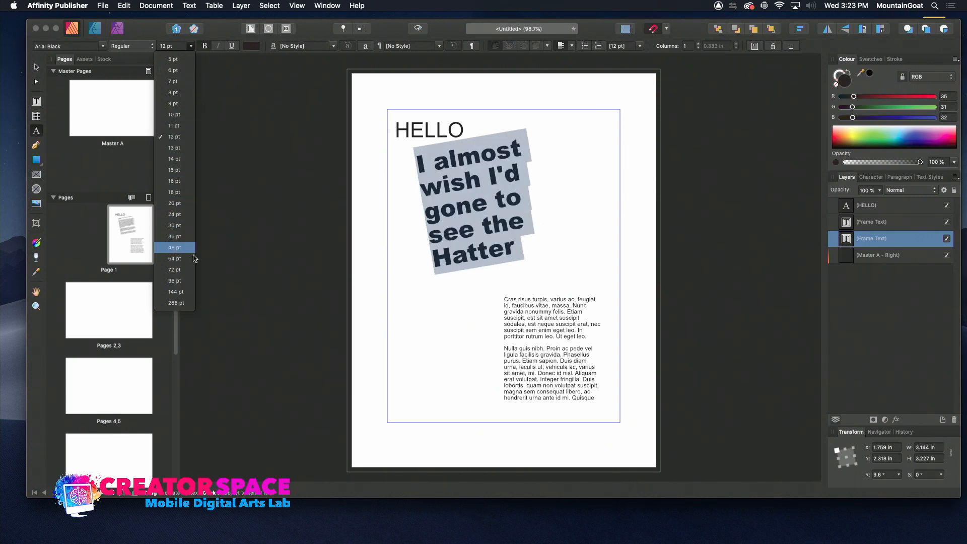
click(174, 159)
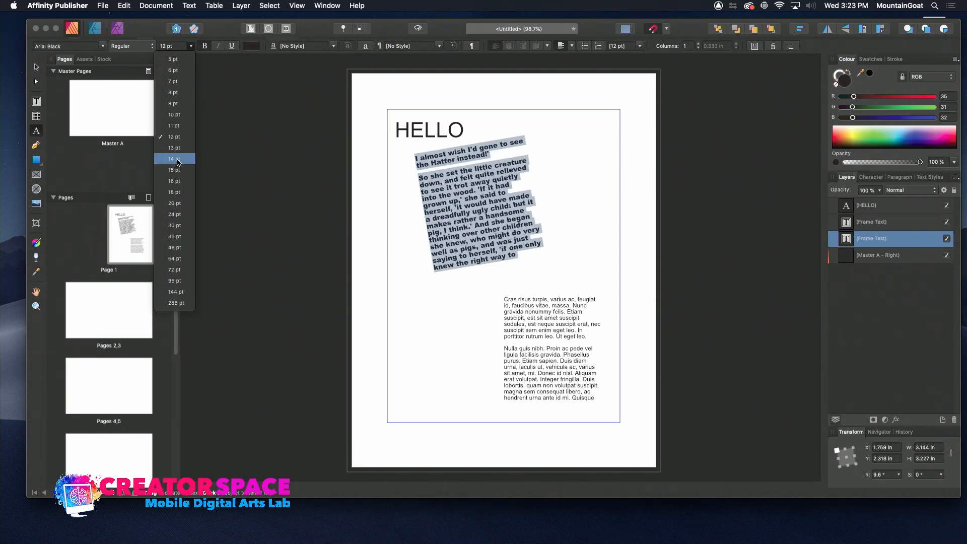
click(175, 159)
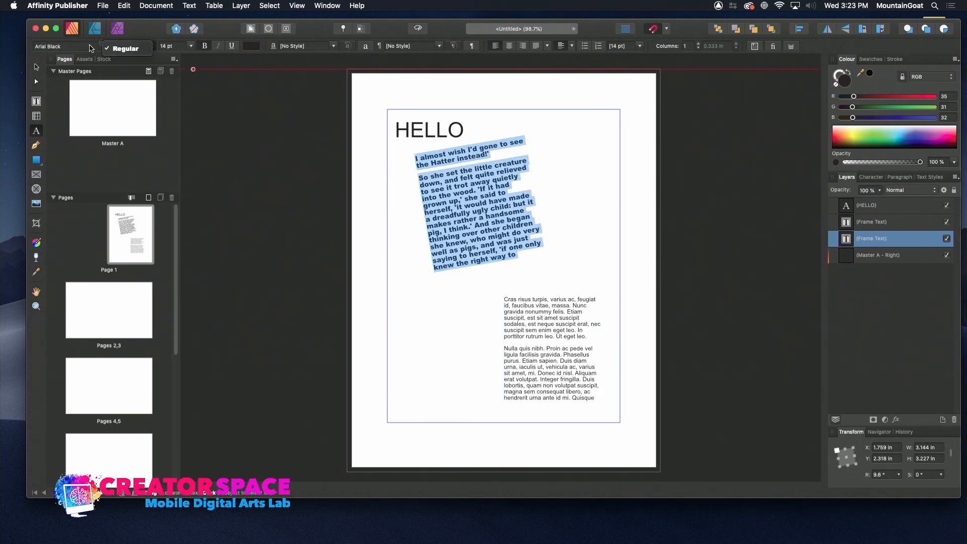
click(552, 346)
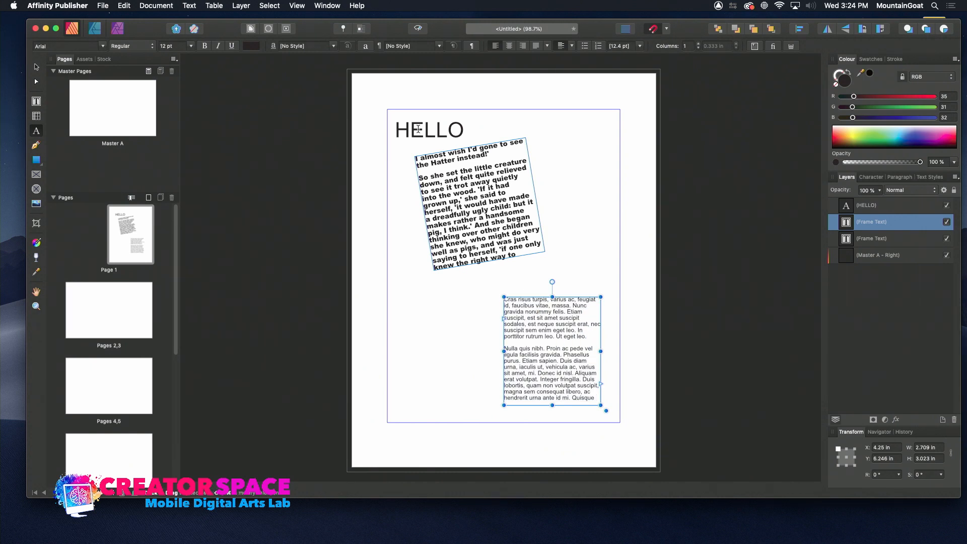
mouse_move(464, 205)
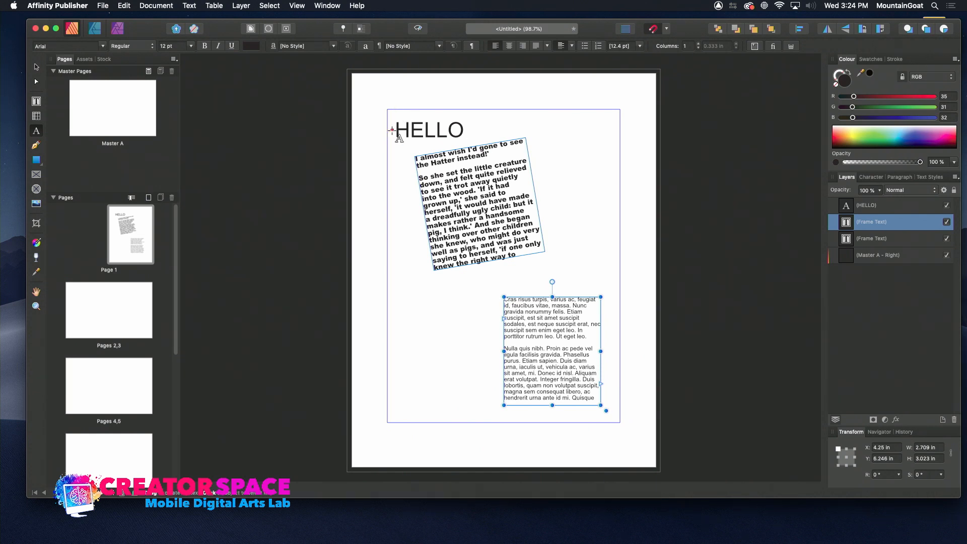
Bring the empty Pages 2,3 spread into view from its Pages panel thumbnail
click(108, 310)
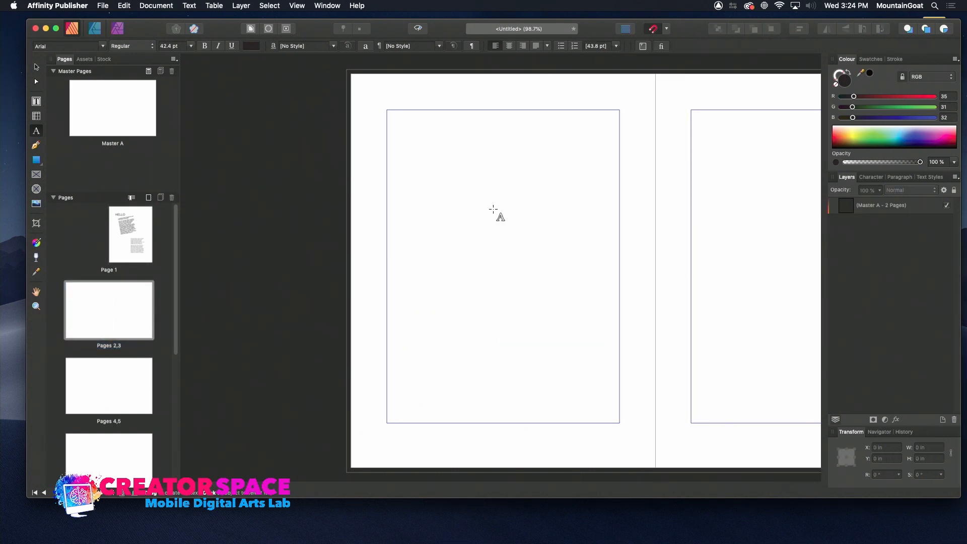
double_click(109, 311)
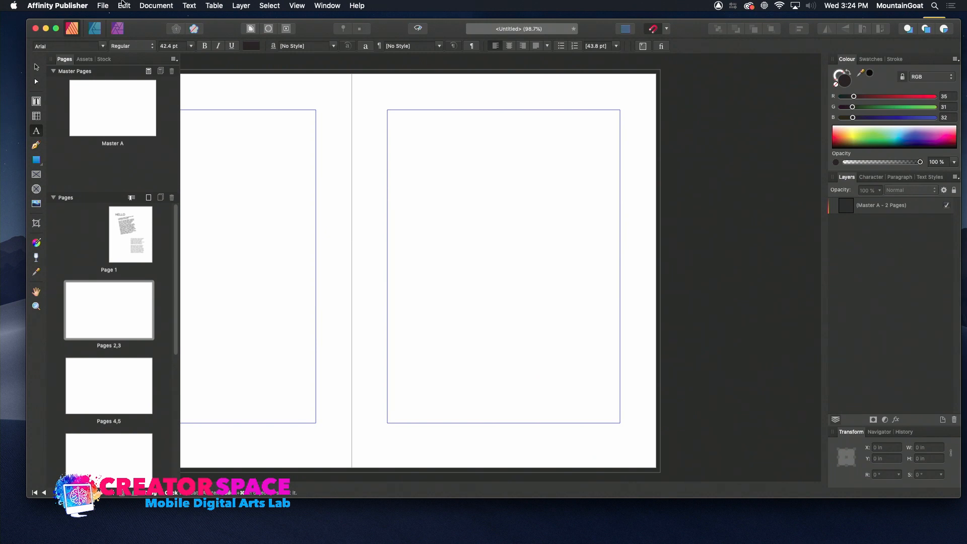
mouse_move(103, 5)
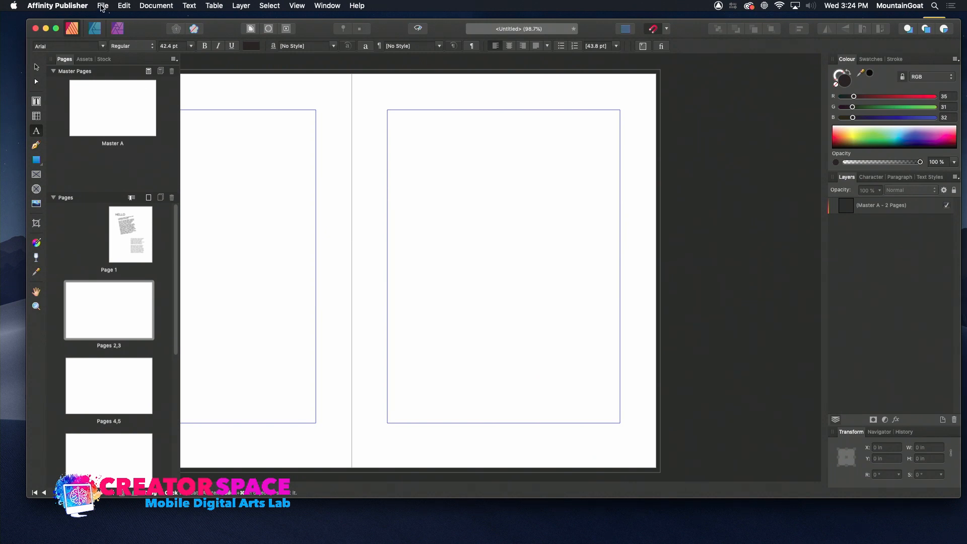
Start Save As, name the book Desktop Publishing Book Demo A, and target TBMCS MEDIA
click(103, 6)
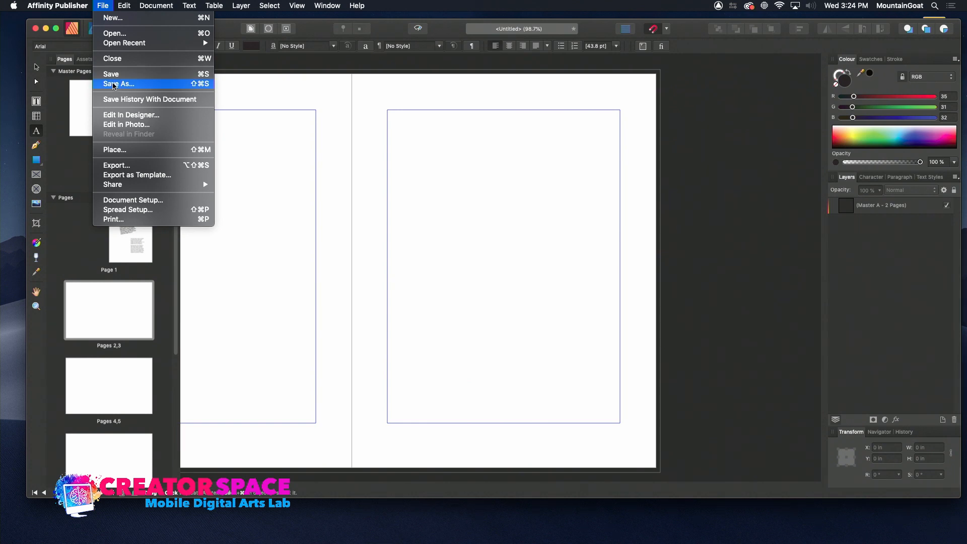
click(119, 83)
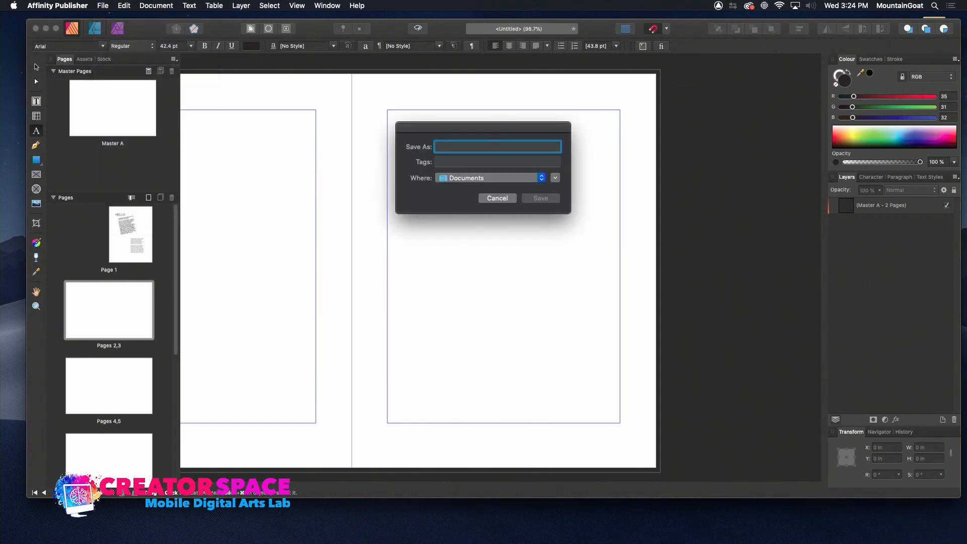
text(Desktop Publishing Book Demo A)
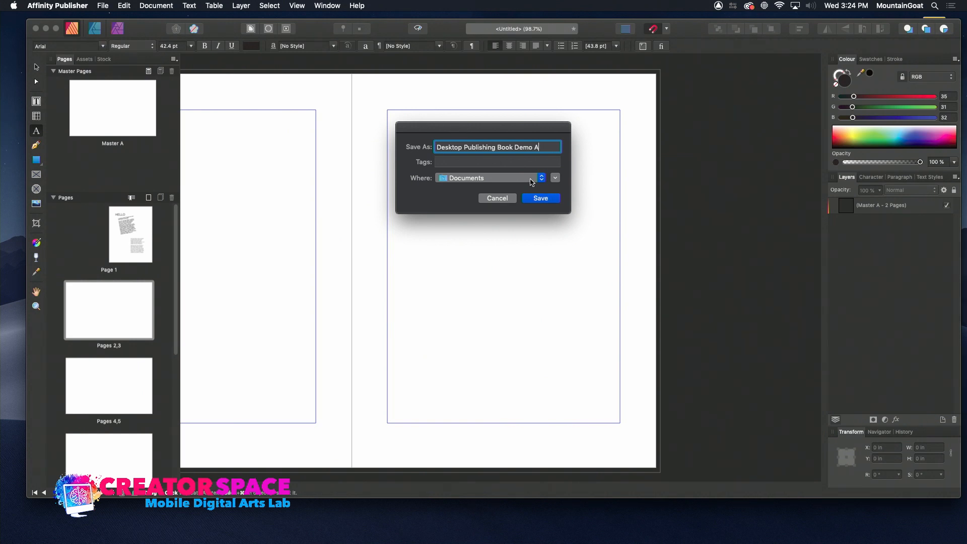
click(541, 178)
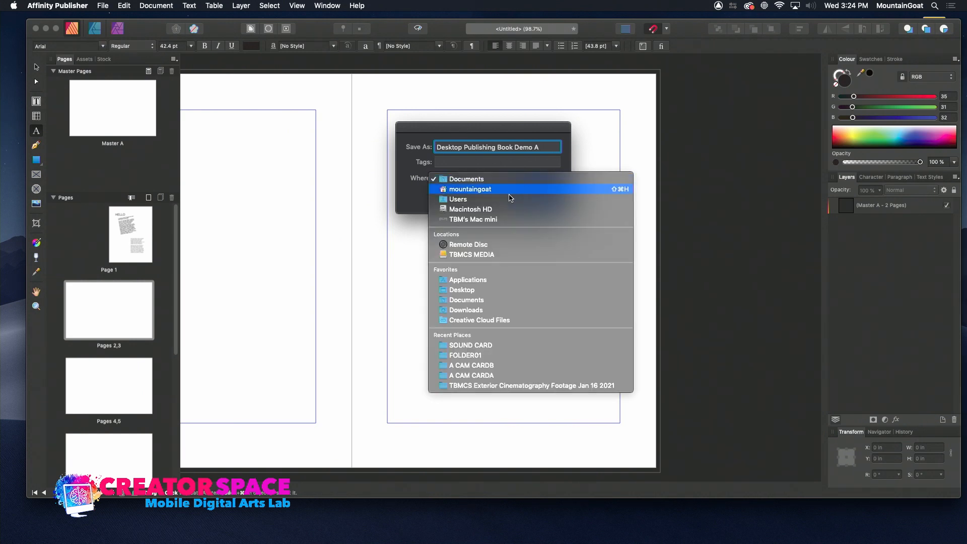
mouse_move(468, 245)
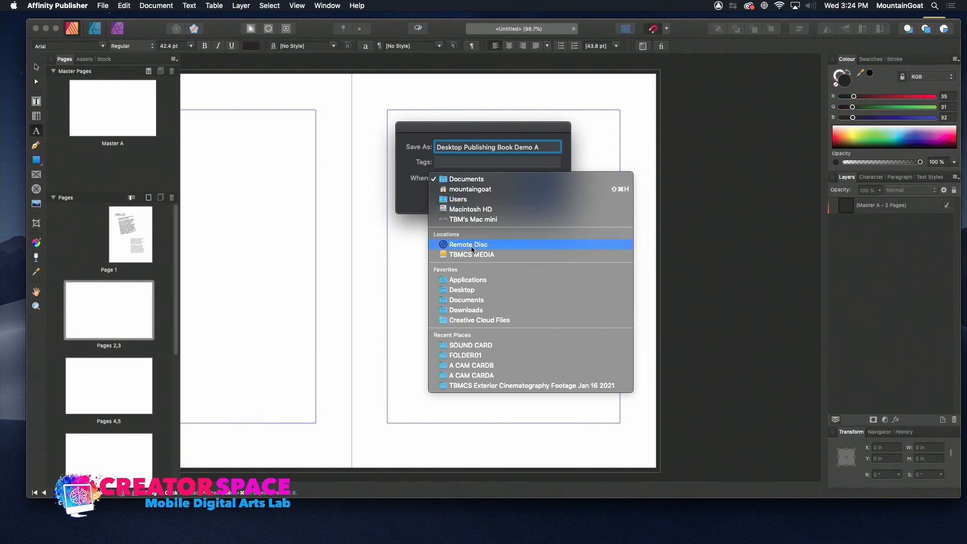
click(471, 254)
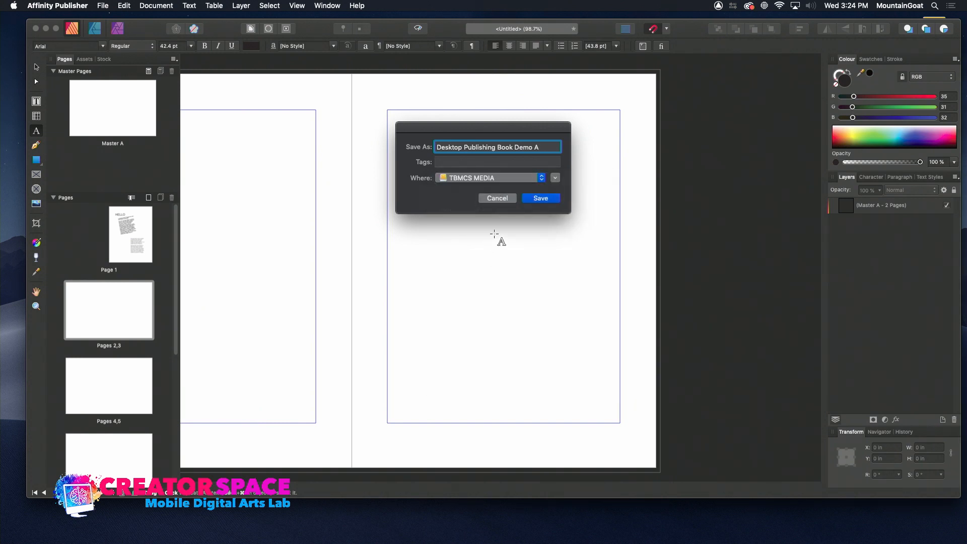
Create a TBMCS Desktop Publishing folder on the drive and save the book there
click(554, 178)
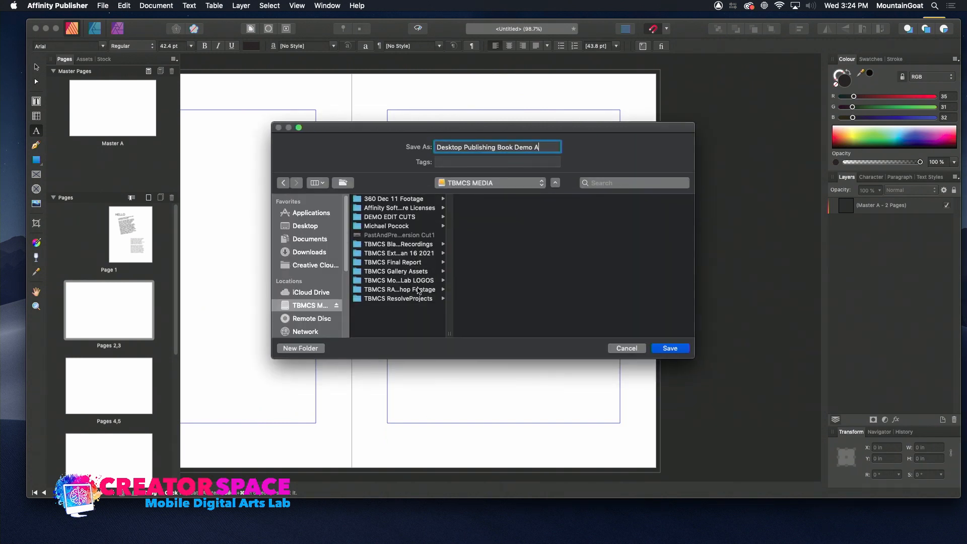
click(301, 348)
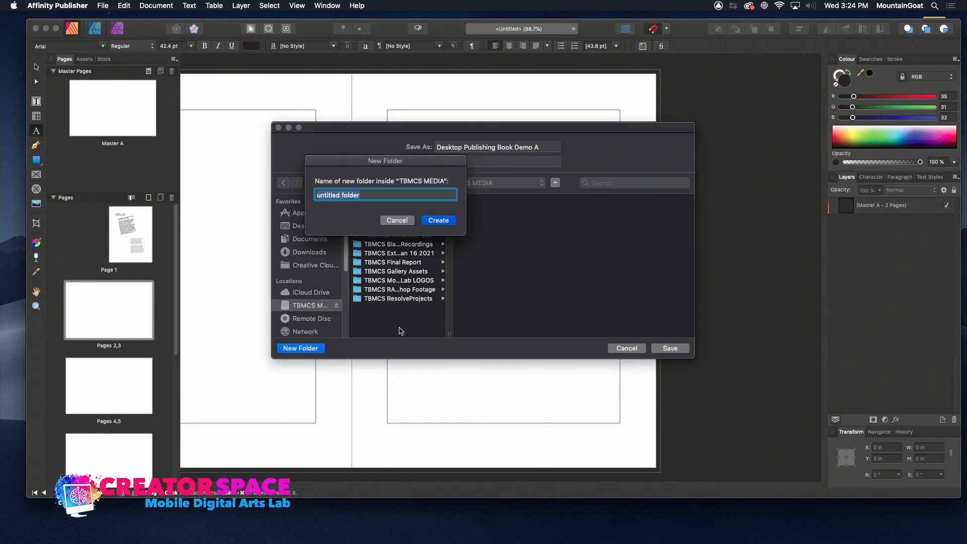
text(De)
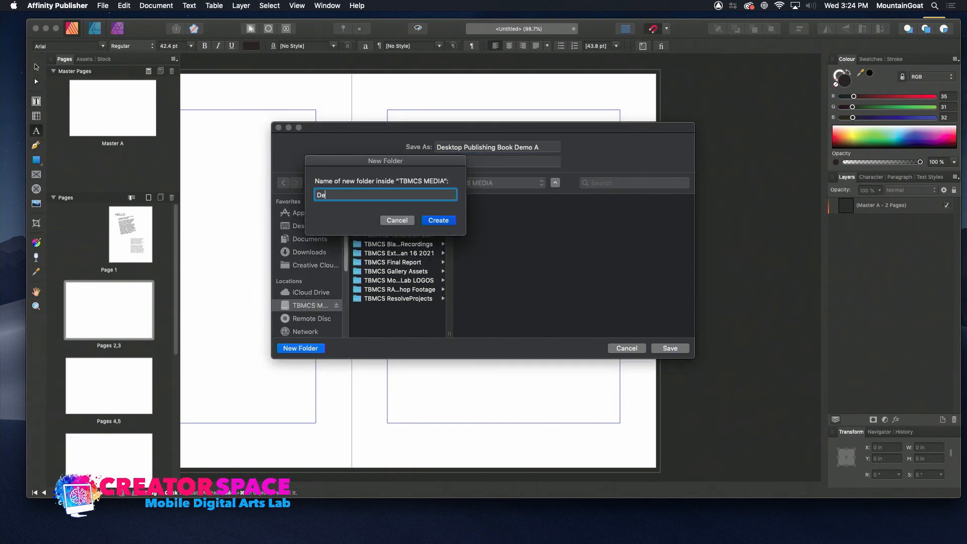
text(TBMCS Des)
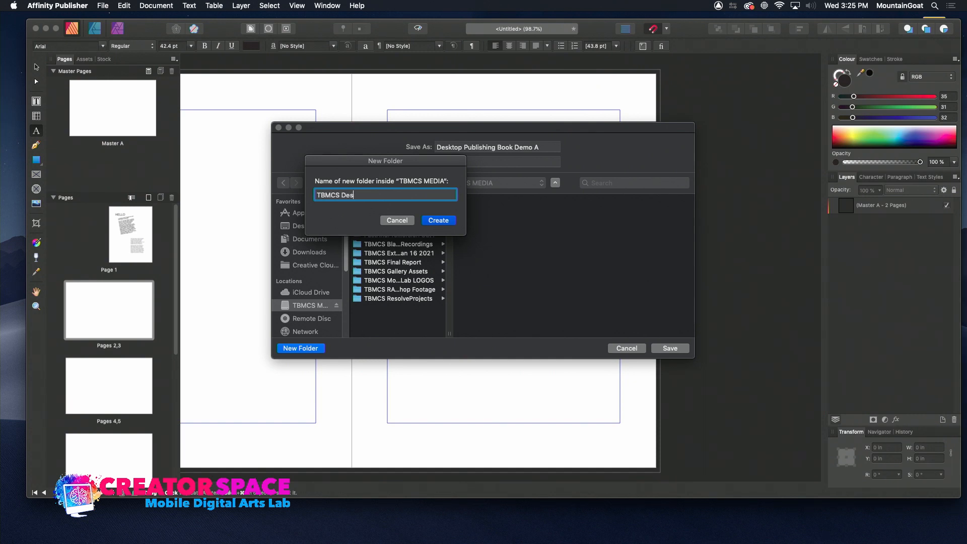
text(ktop Pu)
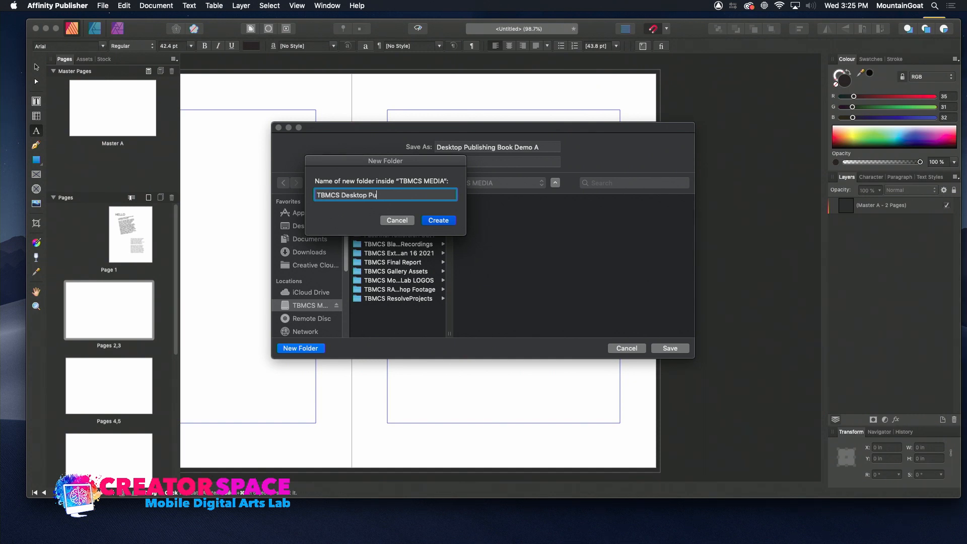
click(438, 220)
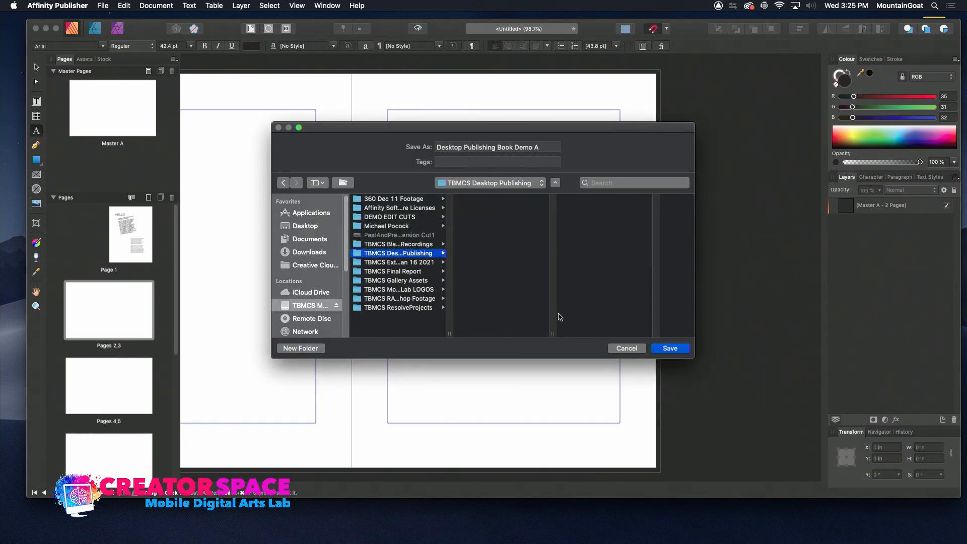
click(670, 349)
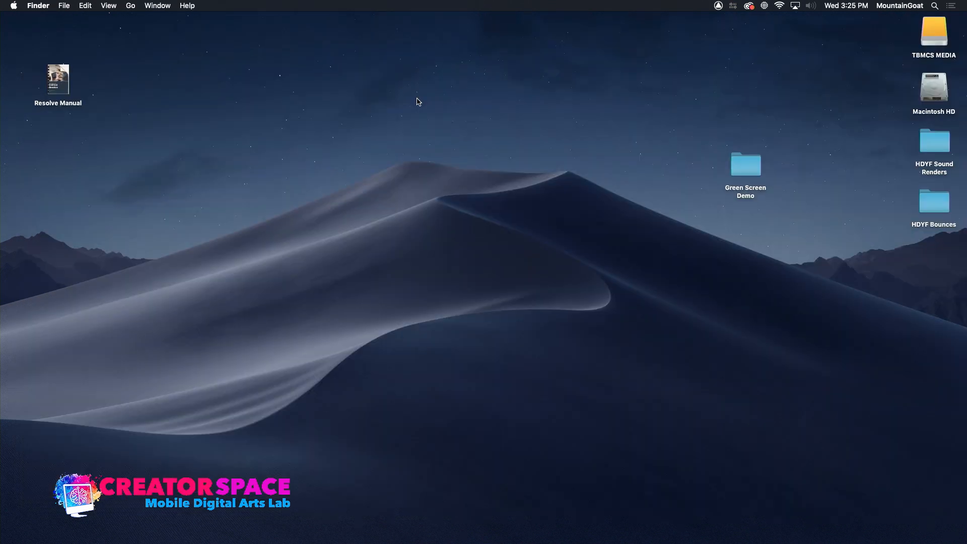
Open TBMCS MEDIA, then the TBMCS Desktop Publishing folder, and select Desktop Publishing Book Demo A
double_click(934, 31)
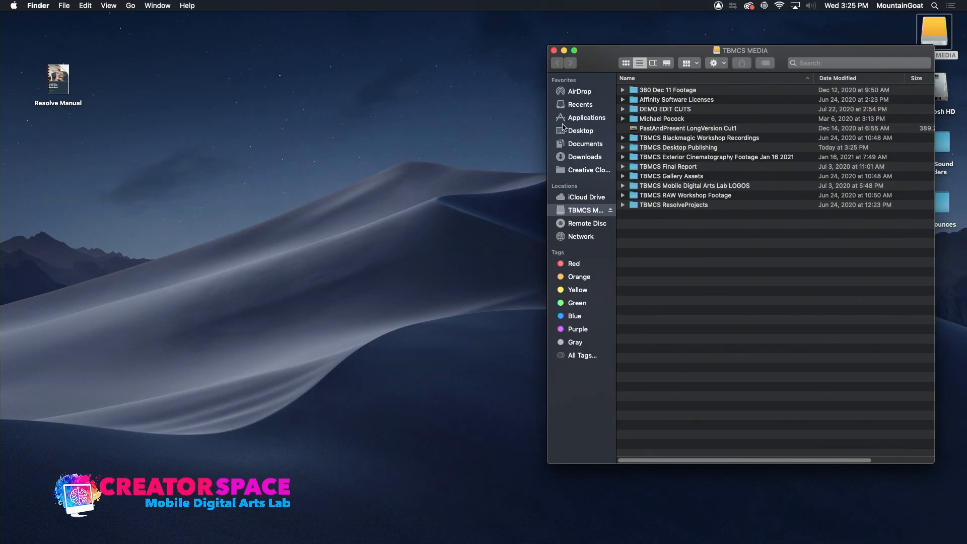
double_click(679, 147)
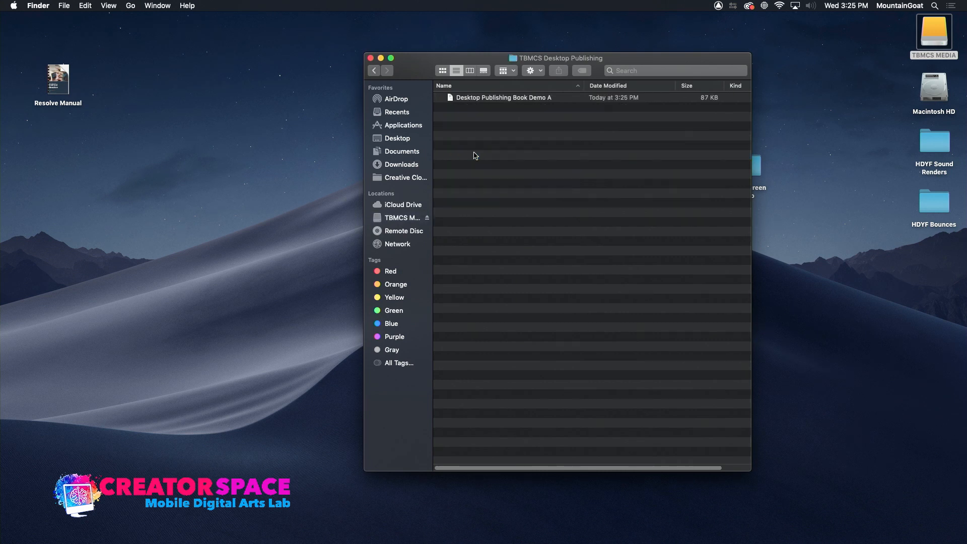
click(503, 98)
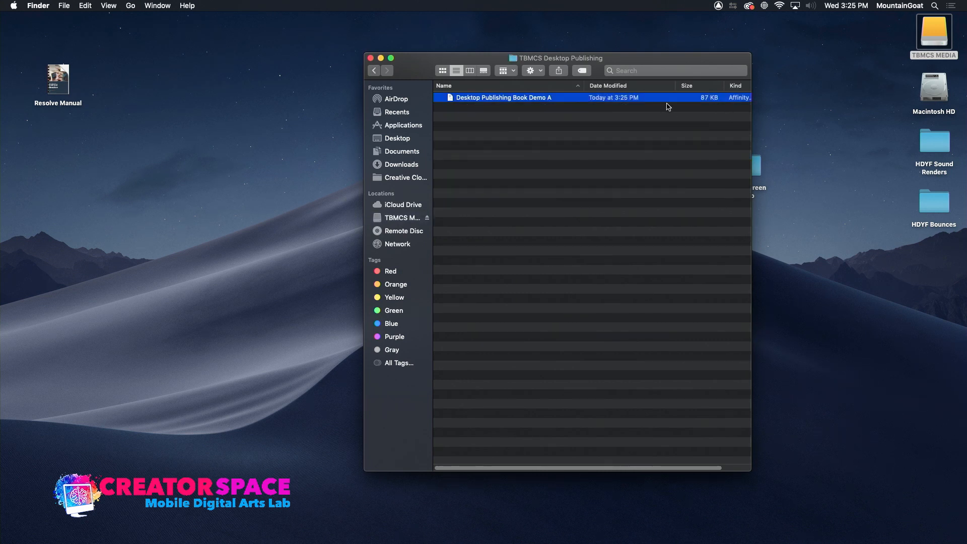
mouse_move(552, 183)
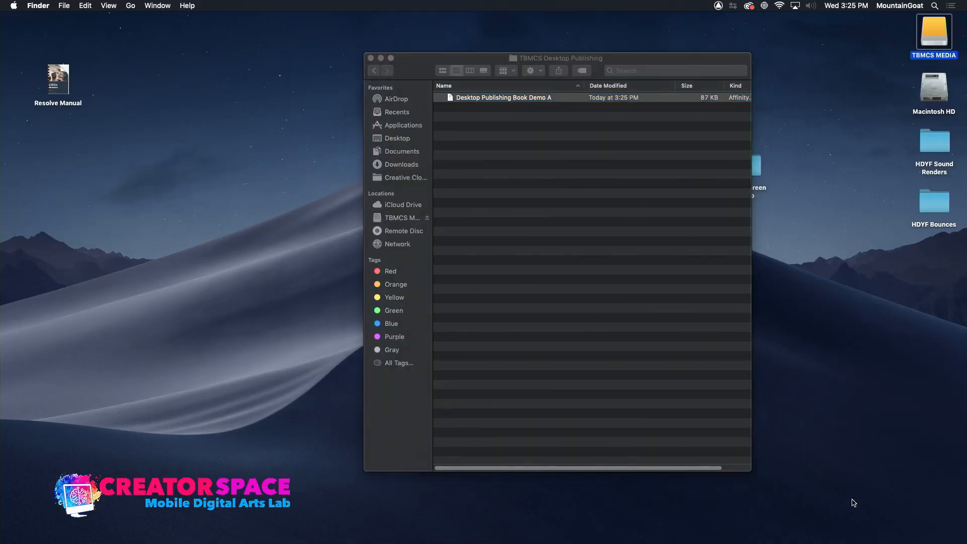
Reopen Desktop Publishing Book Demo A and view the File and Affinity Publisher menus
double_click(504, 98)
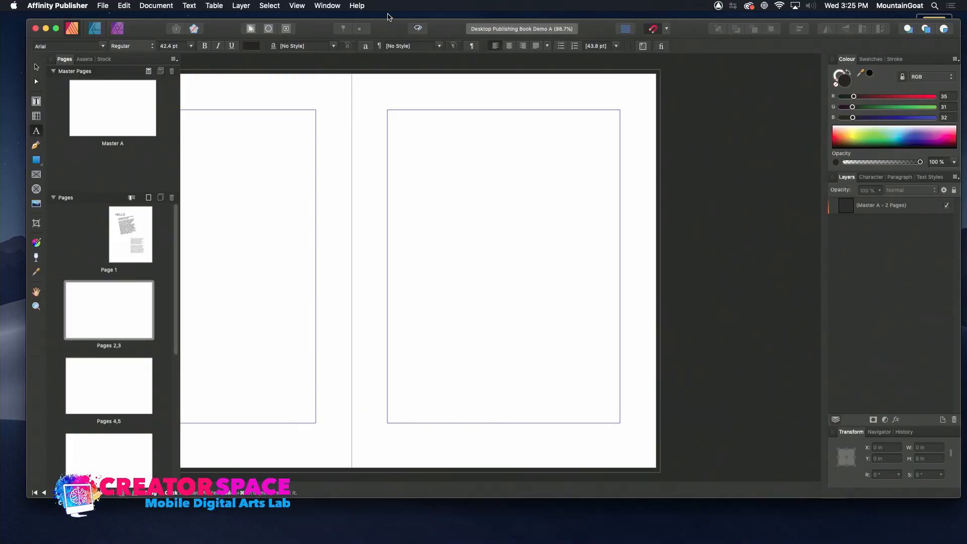
click(102, 5)
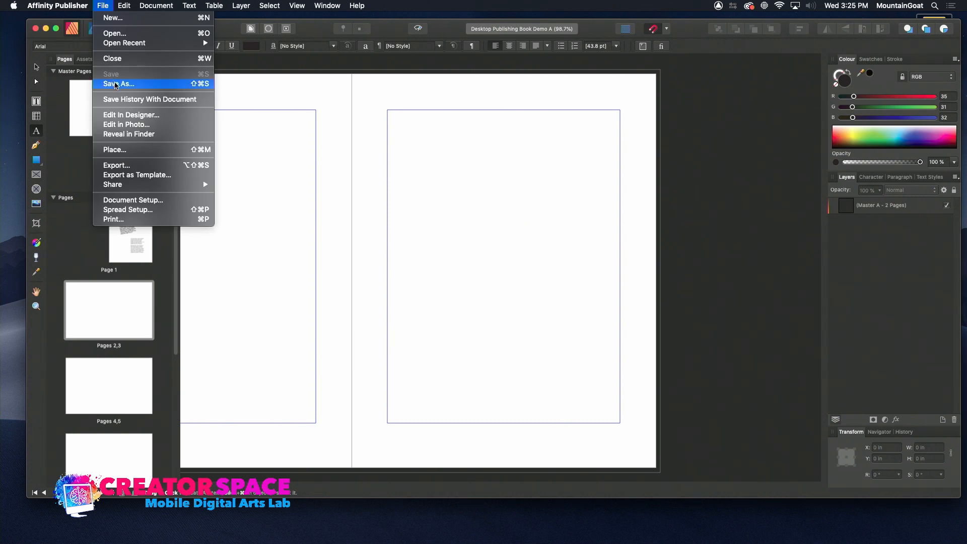
mouse_move(126, 66)
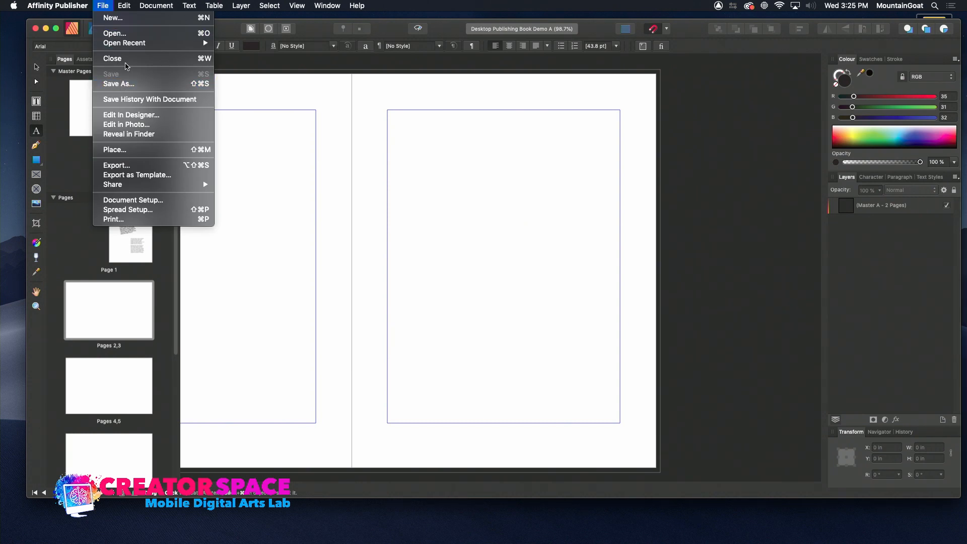
click(58, 5)
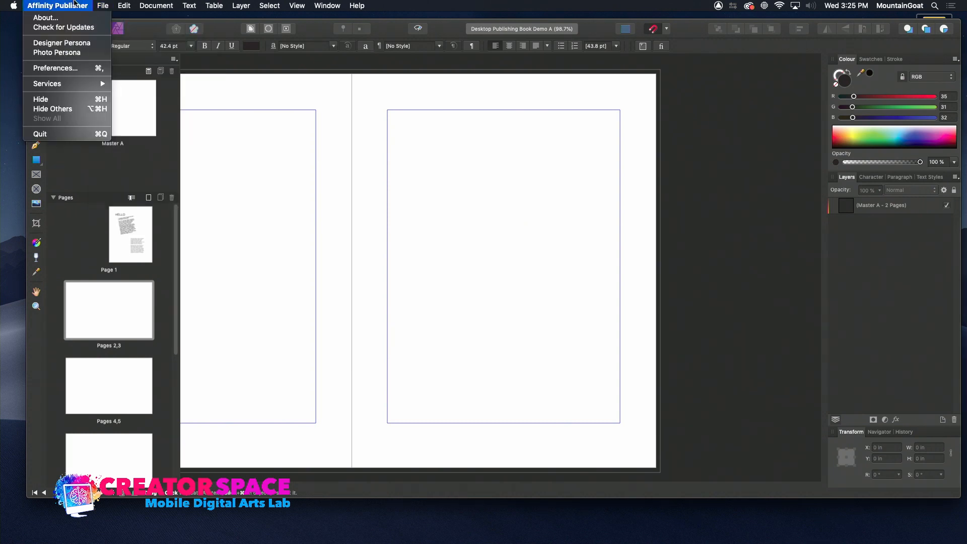